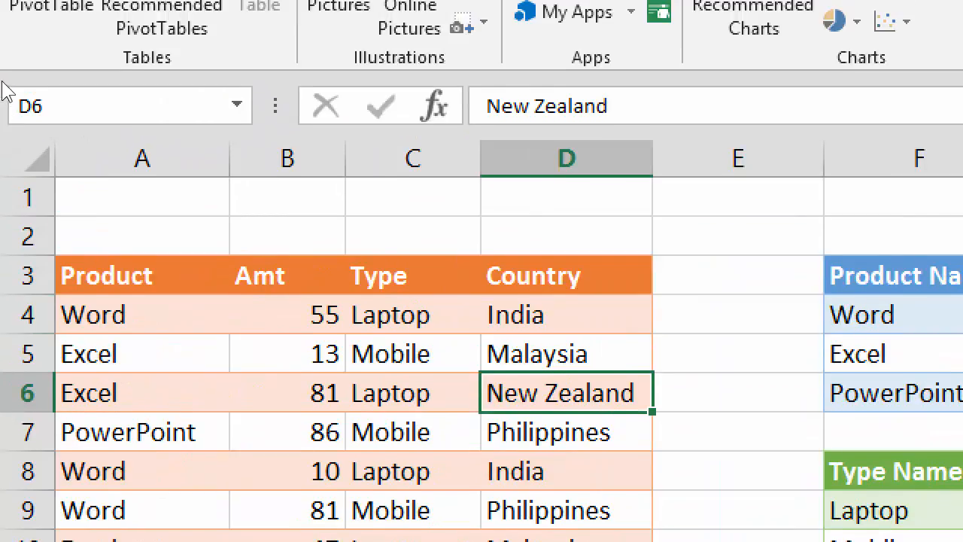
Show the Account page with the Office 365 ProPlus subscription and included products.
left_click(23, 3)
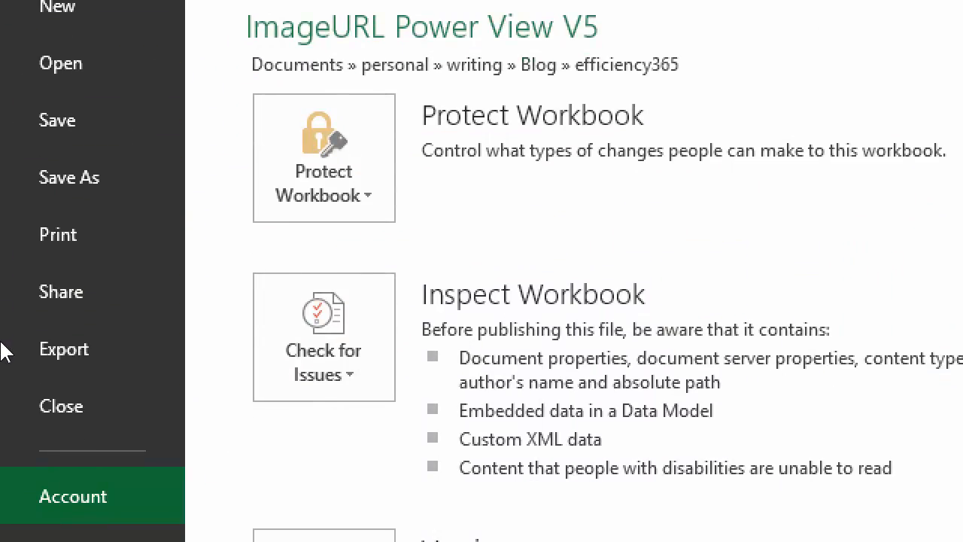
left_click(72, 496)
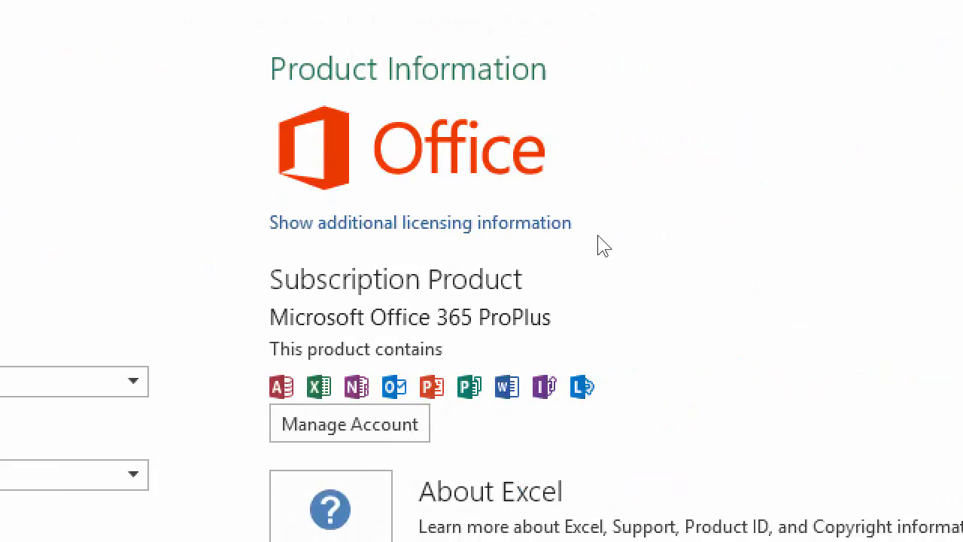
mouse_move(566, 258)
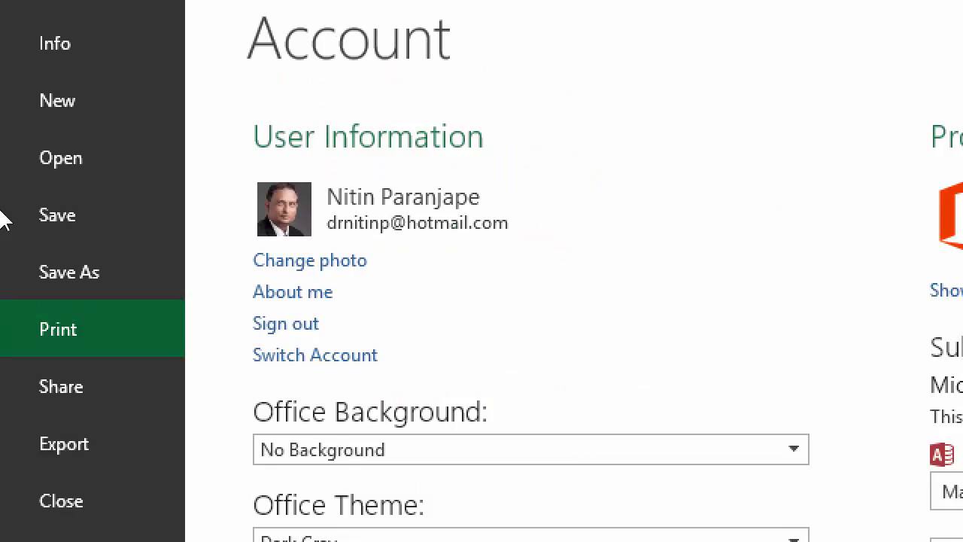
scroll("down", 3)
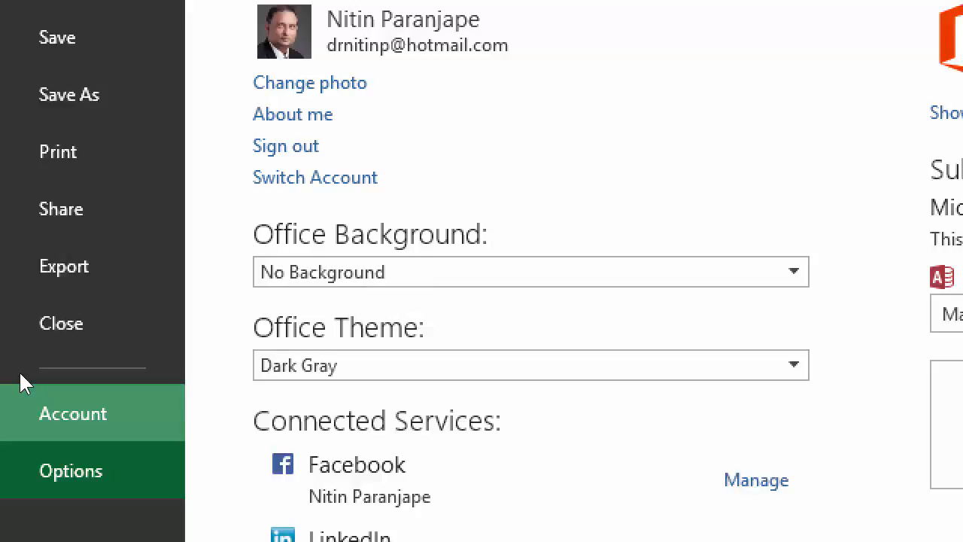
Show the add-ins list confirming Power View, PowerPivot, Power Map and Power Query are enabled.
left_click(70, 470)
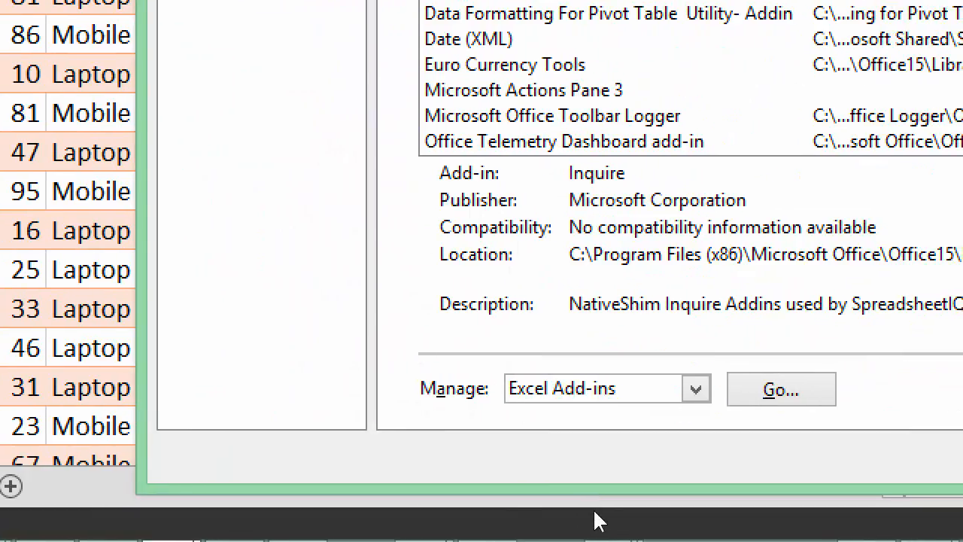
left_click(693, 388)
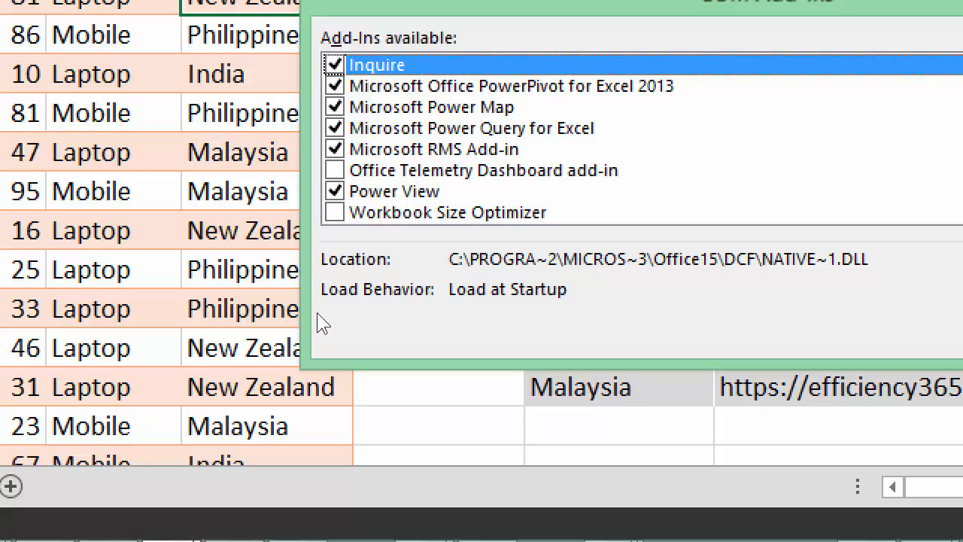
mouse_move(322, 376)
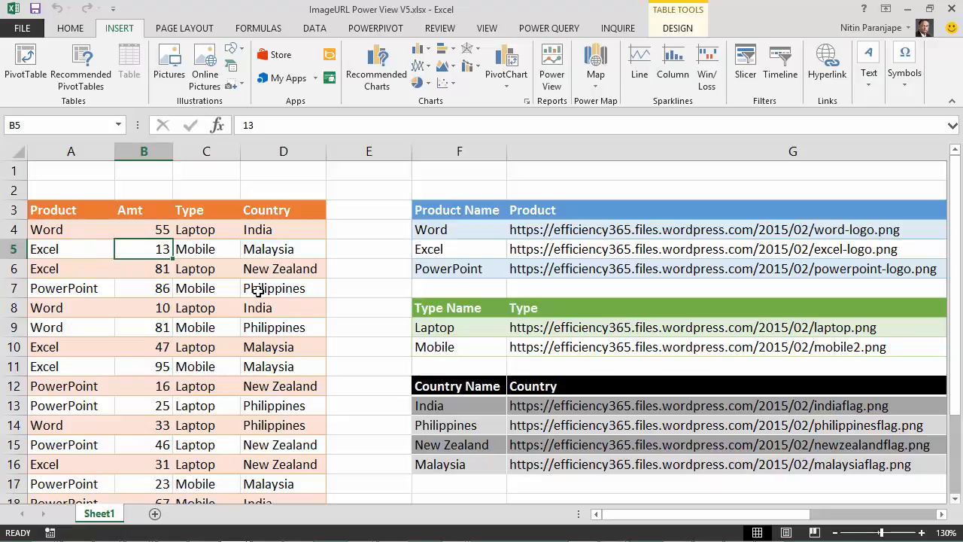
mouse_move(255, 268)
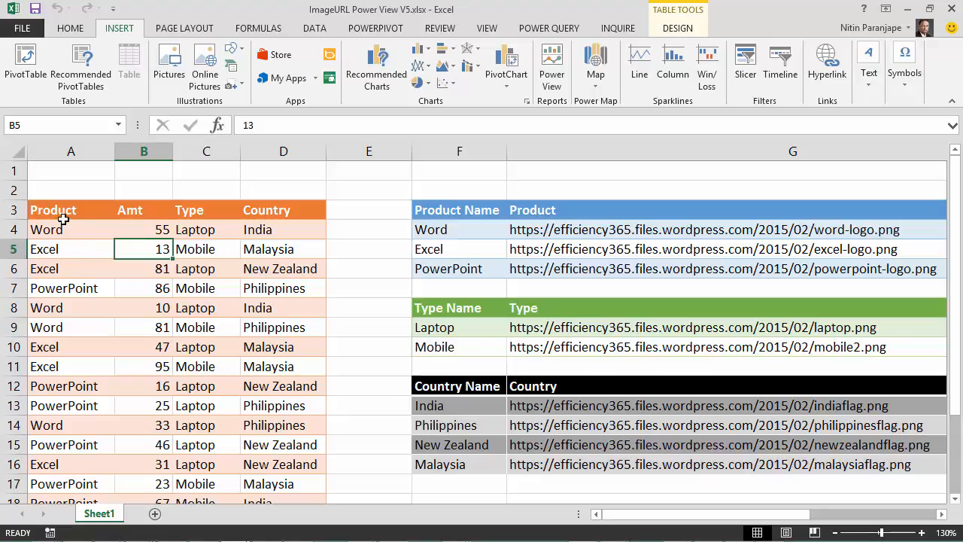
mouse_move(190, 212)
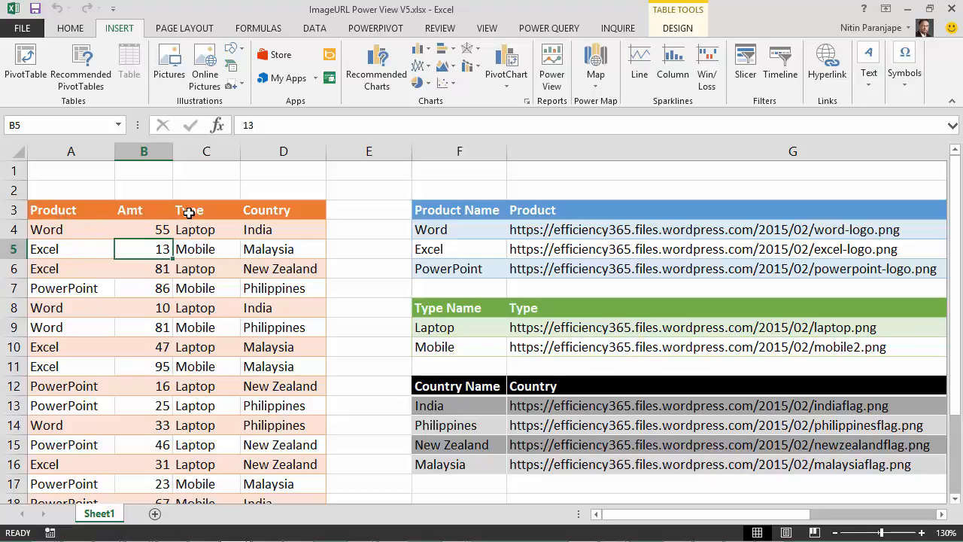
mouse_move(267, 210)
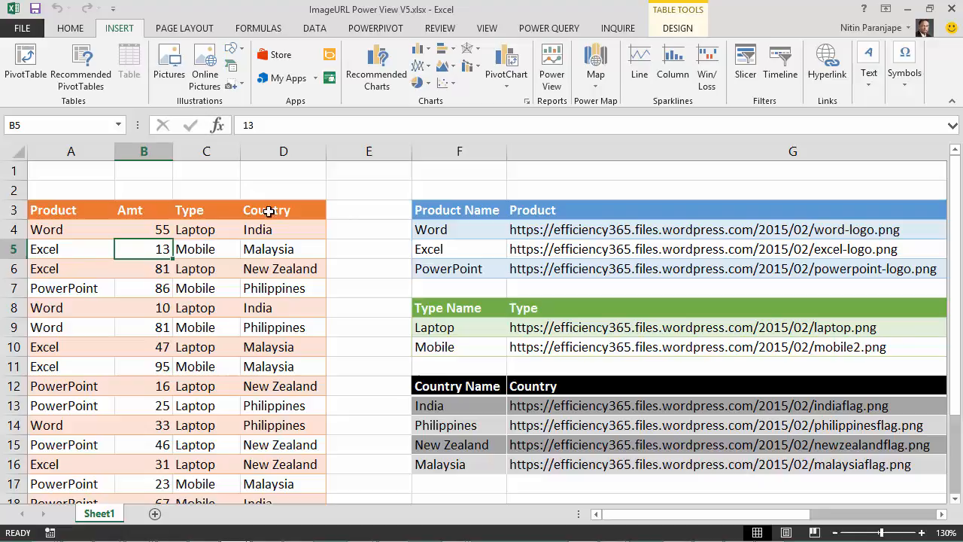
left_click(144, 229)
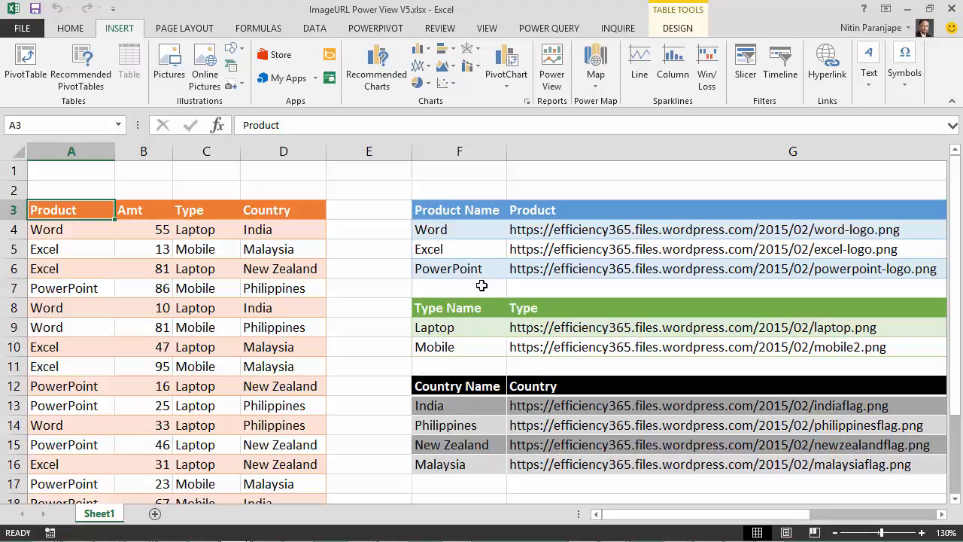
mouse_move(478, 214)
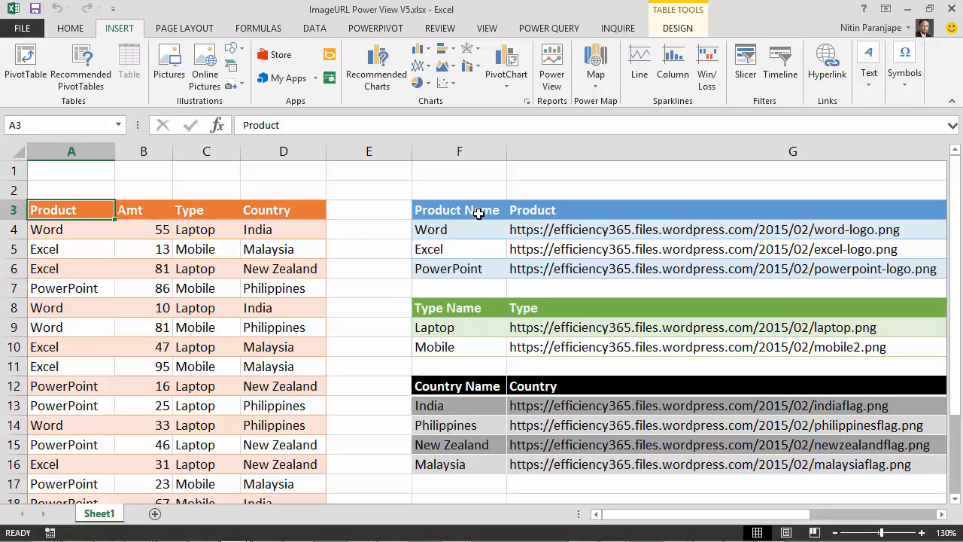
mouse_move(478, 269)
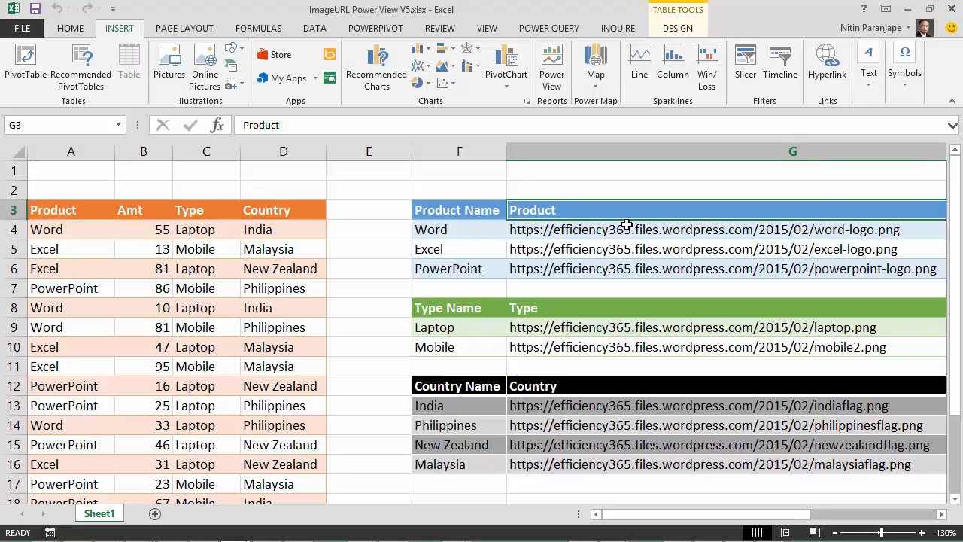
mouse_move(471, 229)
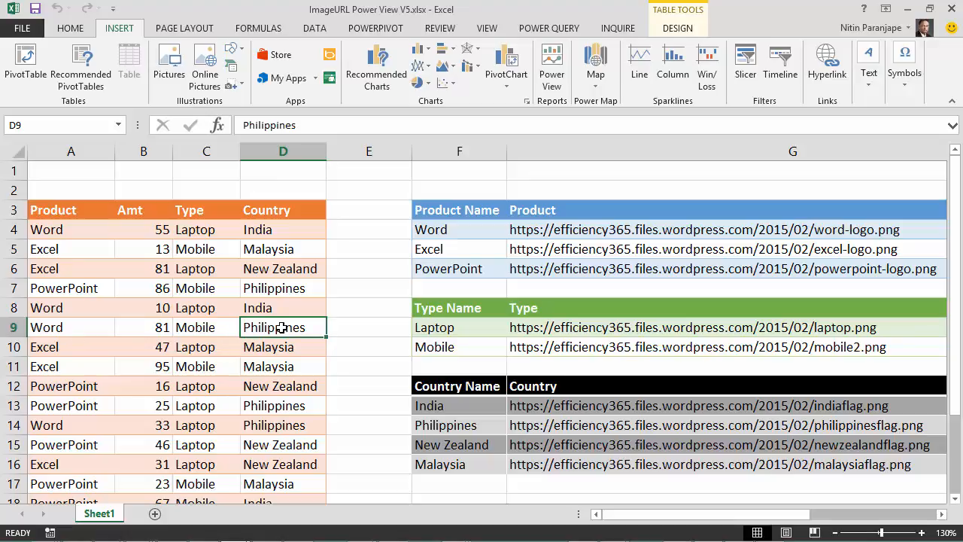
mouse_move(296, 322)
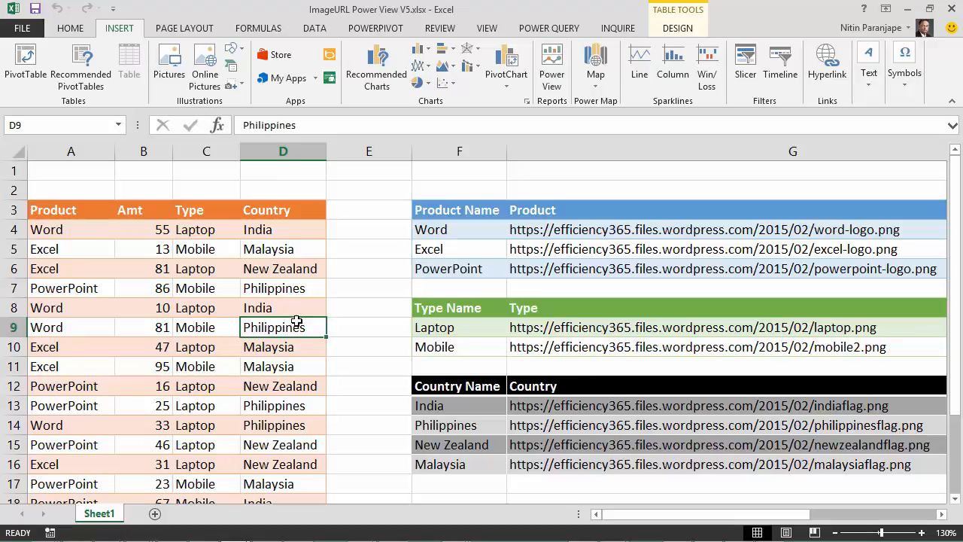
left_click(283, 248)
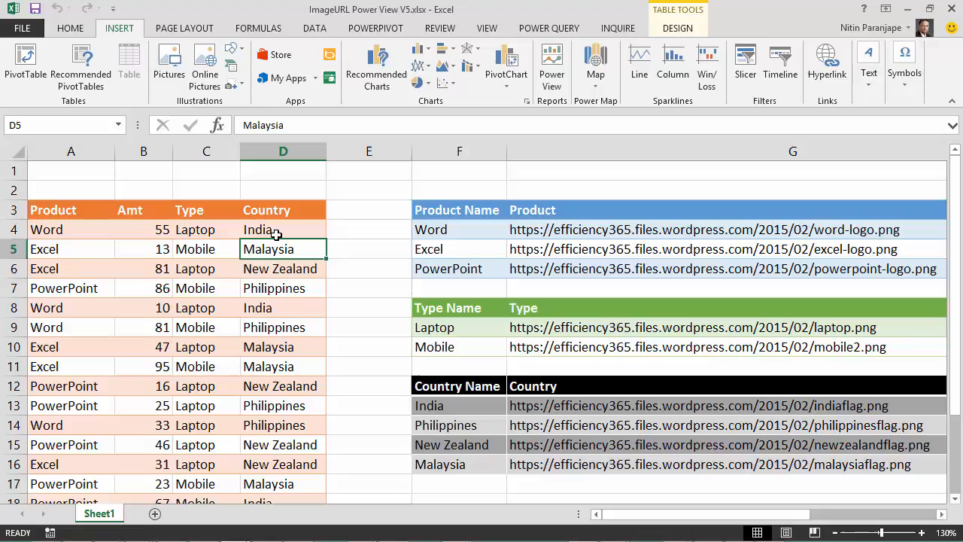
left_click(283, 229)
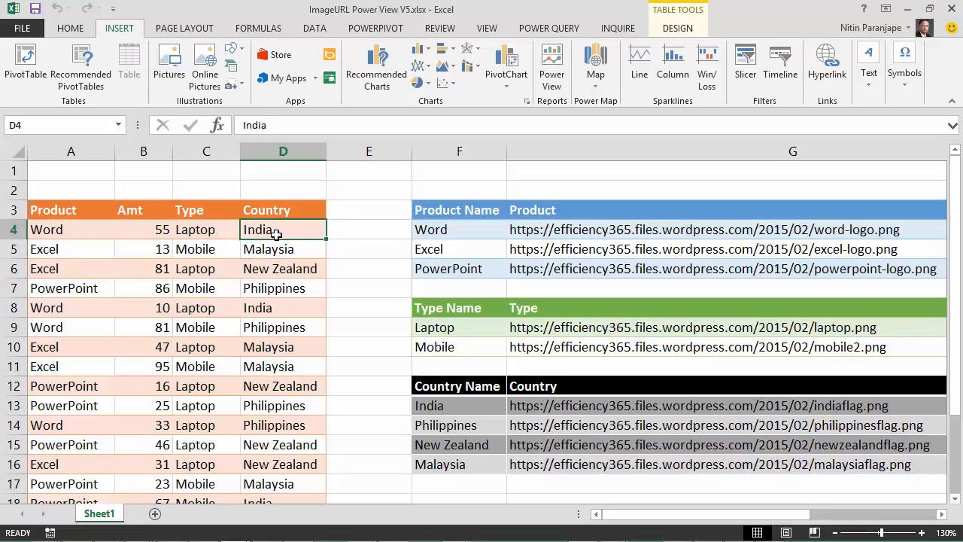
mouse_move(377, 34)
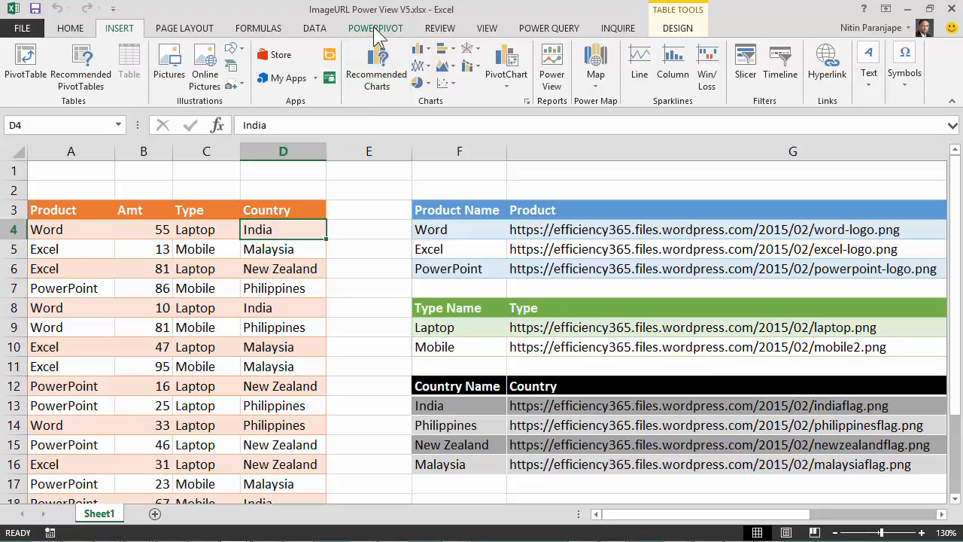
Select Country cells in the sales data and reveal the table design settings naming it Transactions.
left_click(376, 27)
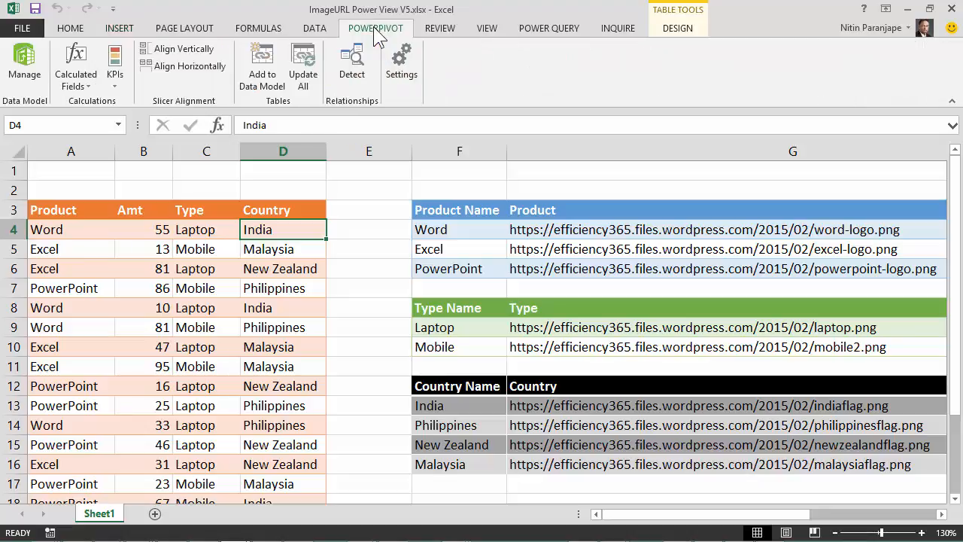
mouse_move(524, 229)
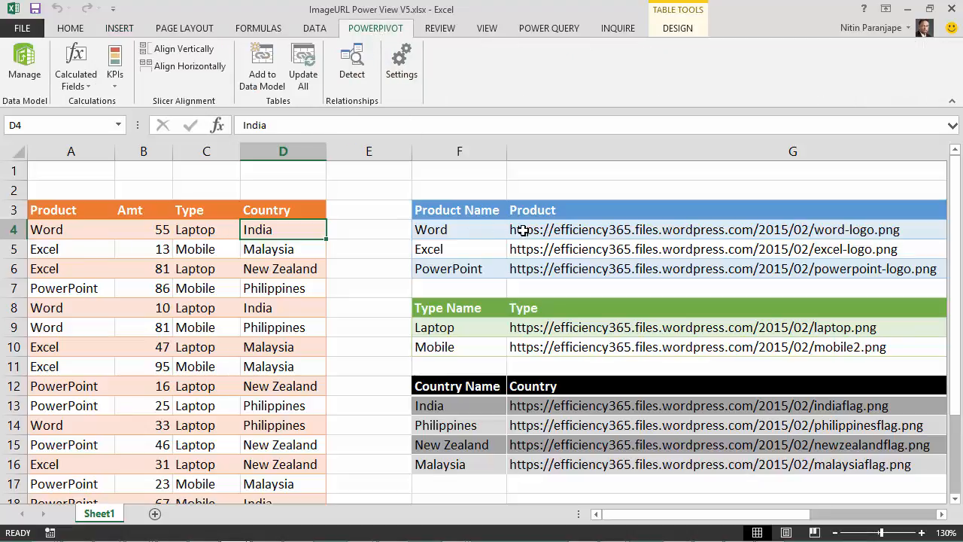
mouse_move(274, 286)
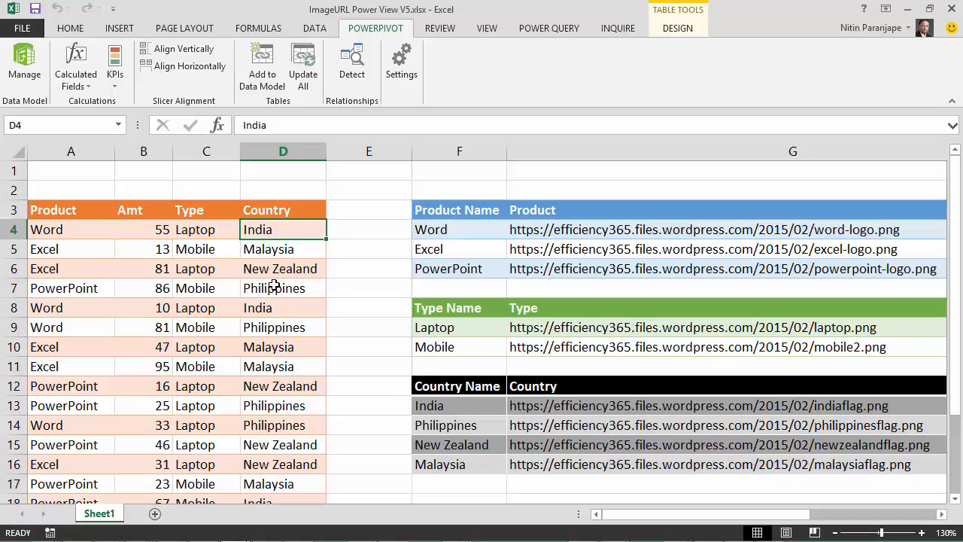
left_click(283, 287)
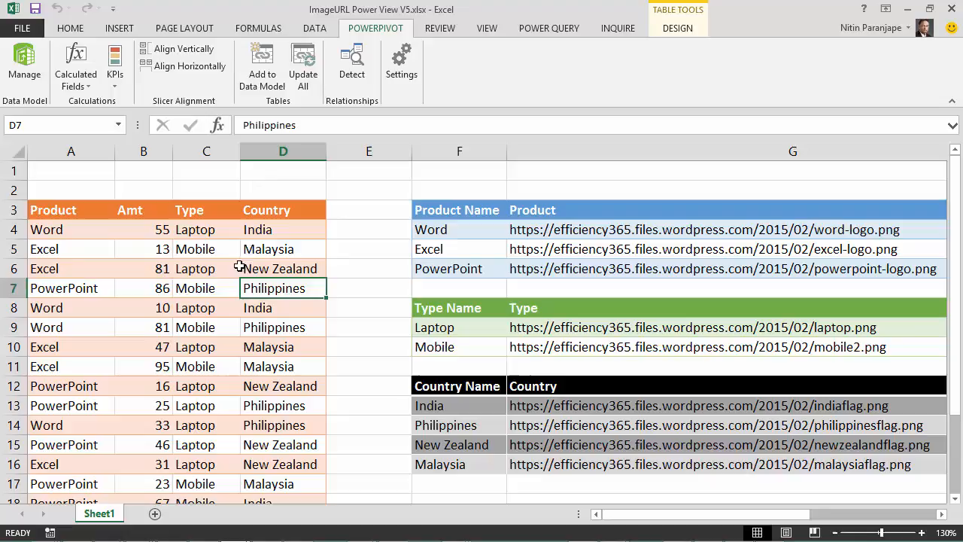
mouse_move(262, 63)
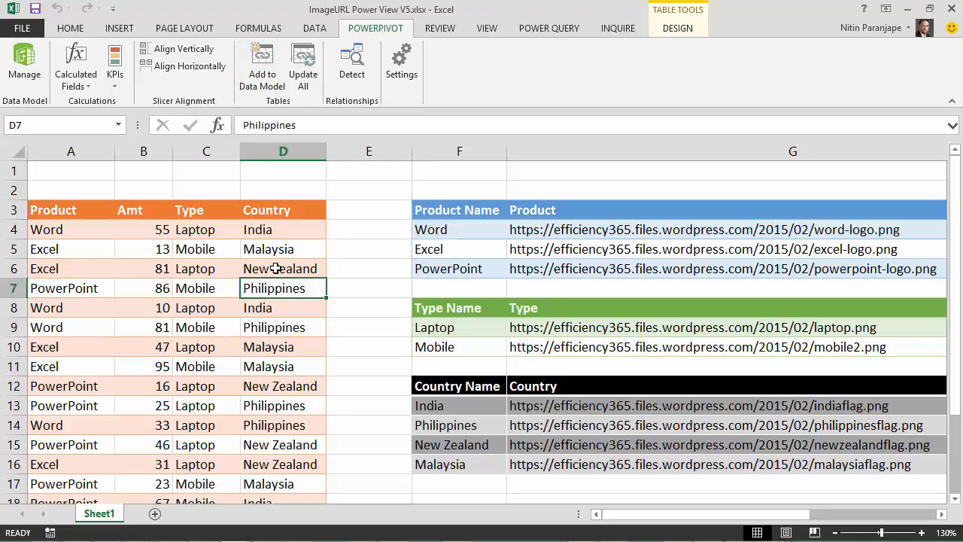
left_click(283, 268)
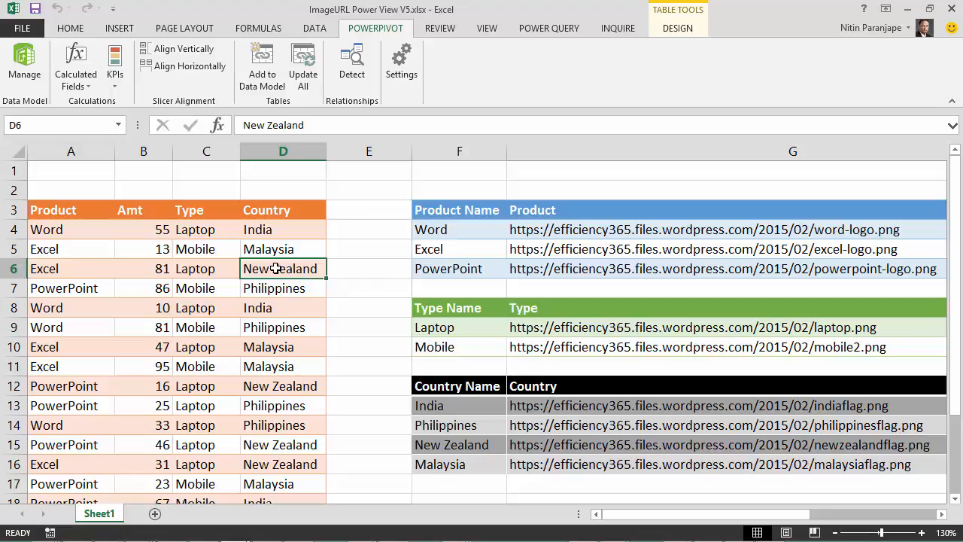
left_click(268, 250)
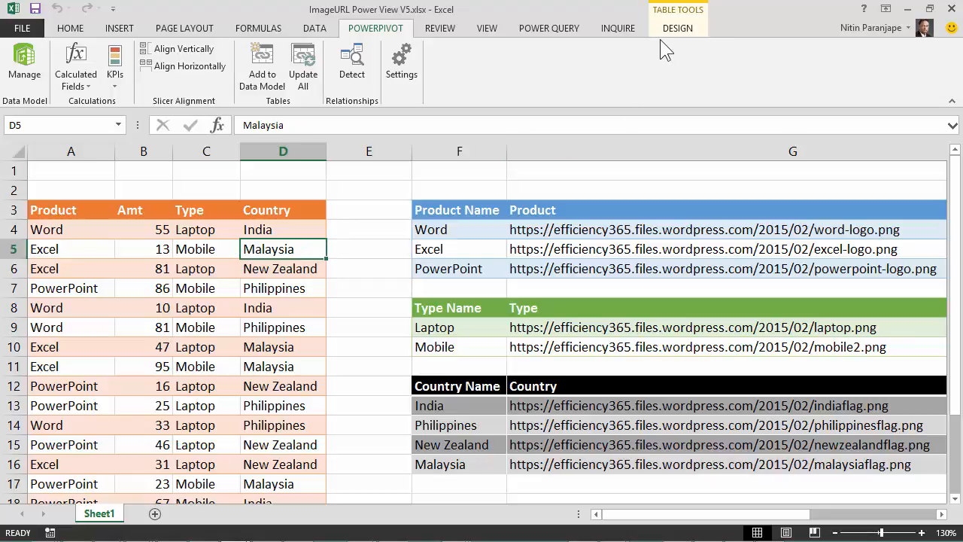
left_click(677, 27)
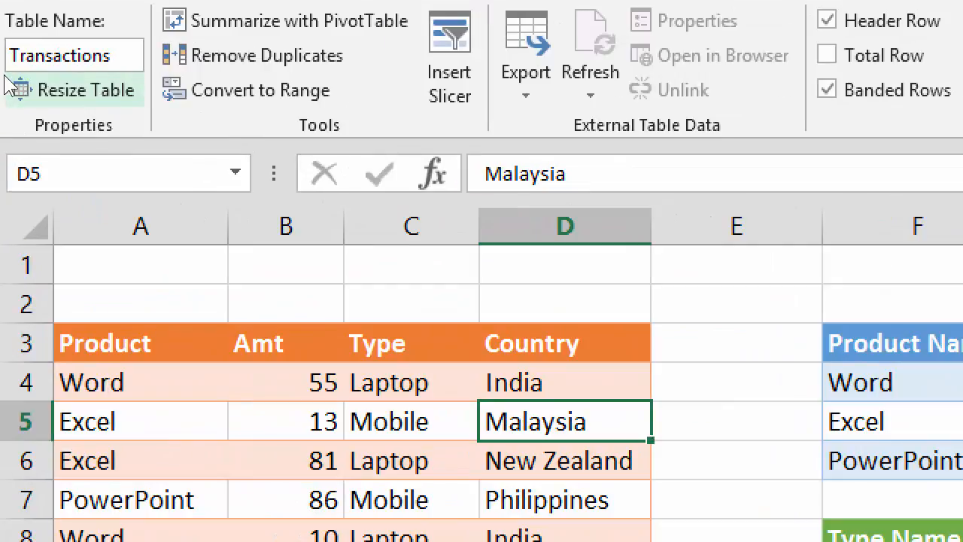
mouse_move(72, 54)
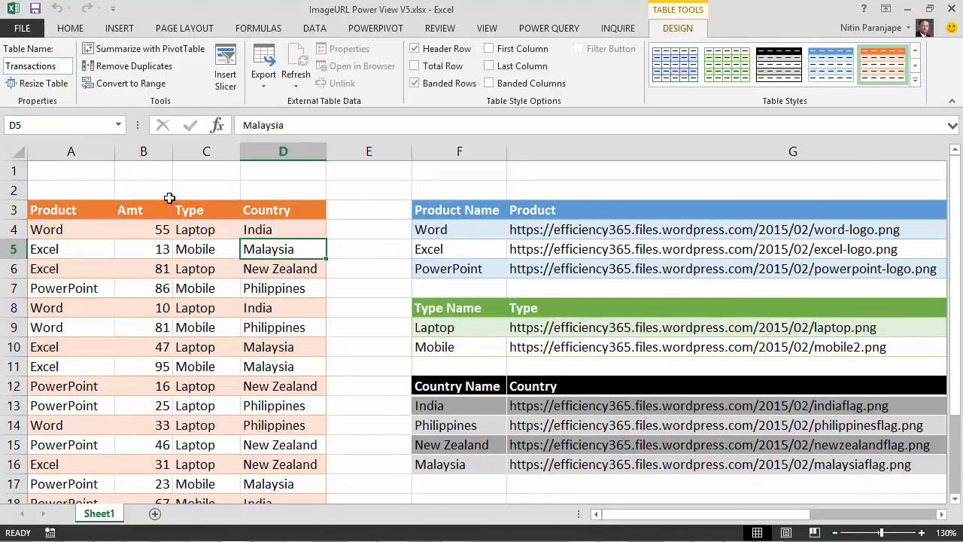
Add the table to the data model, dismiss the 'already added' message and view the Transactions table.
left_click(376, 27)
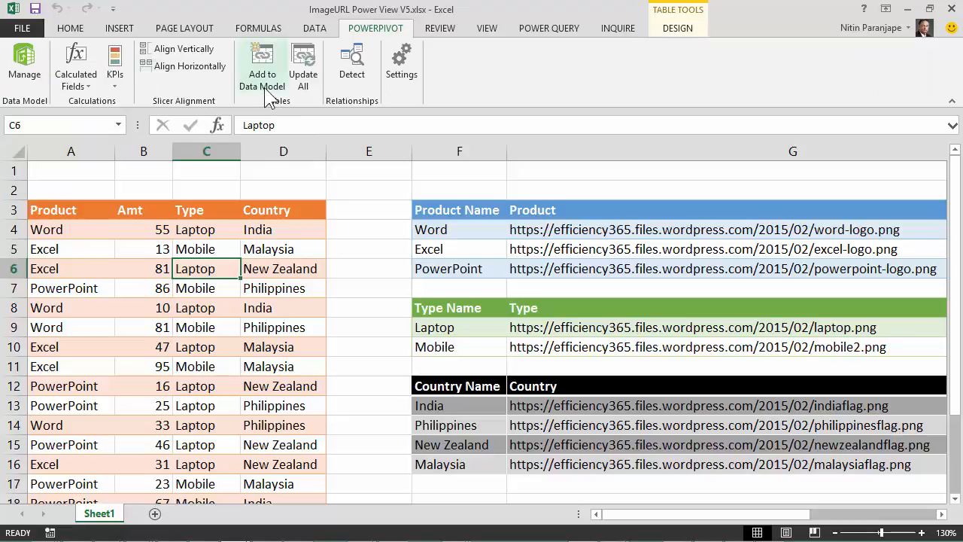
mouse_move(262, 63)
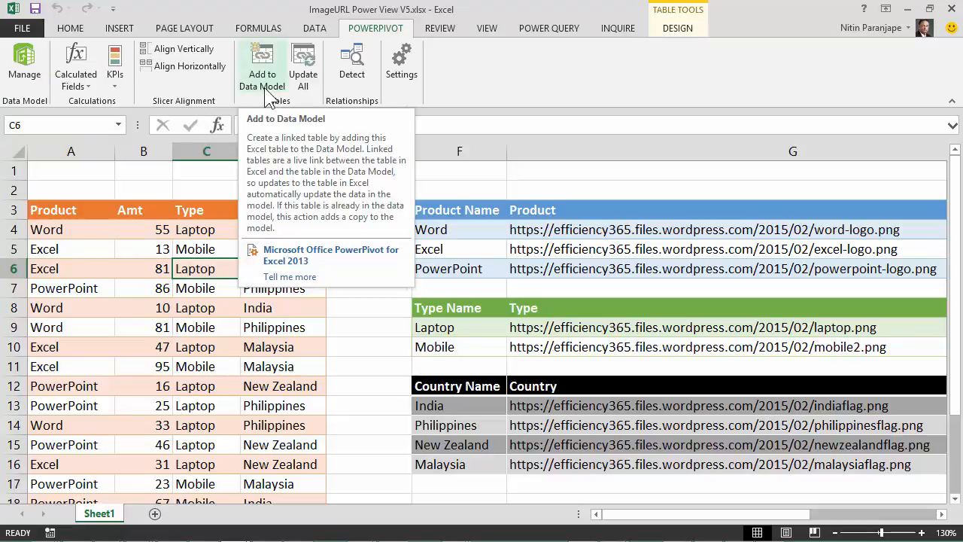
left_click(262, 63)
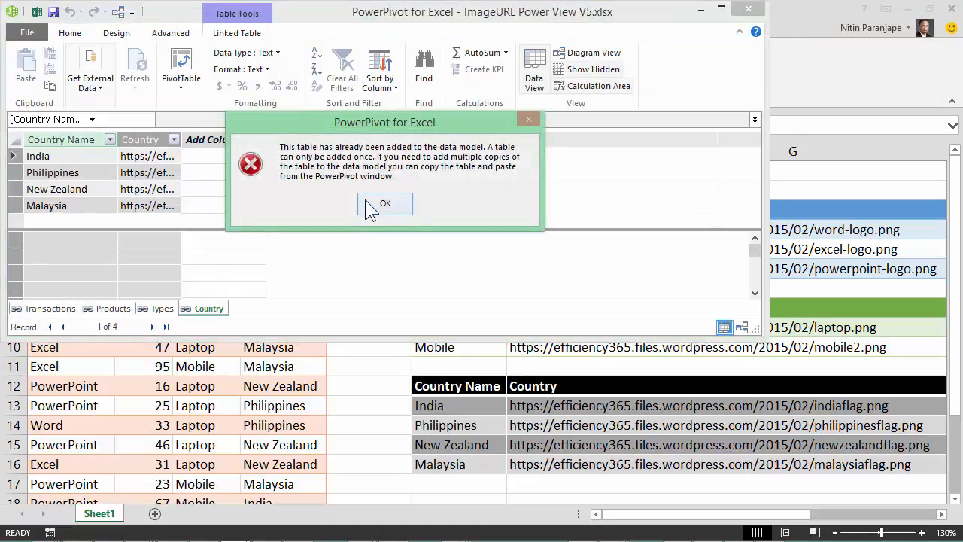
left_click(385, 203)
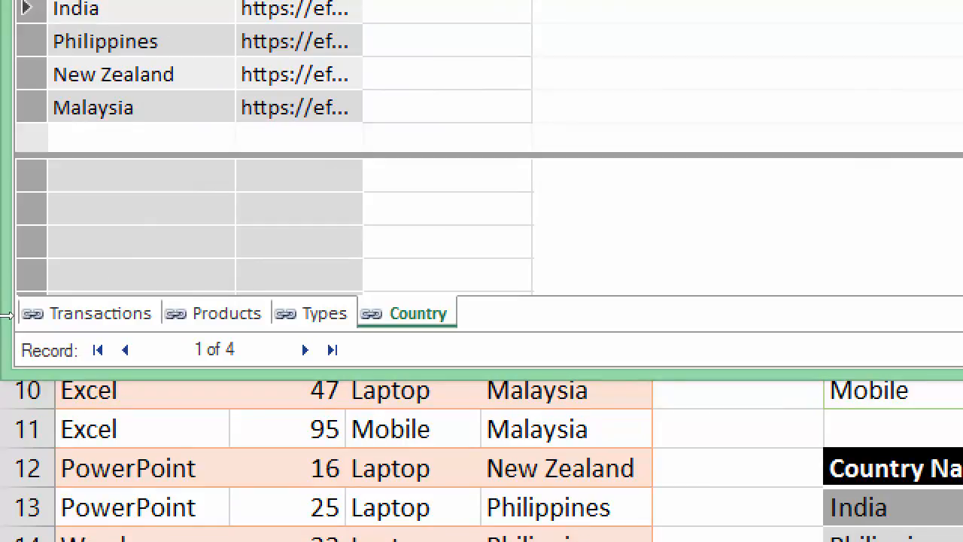
mouse_move(18, 319)
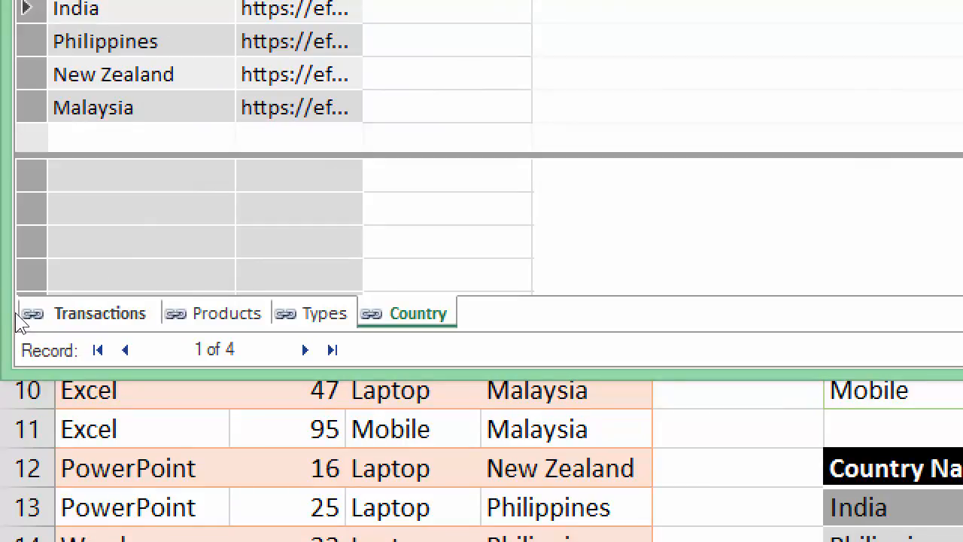
mouse_move(83, 313)
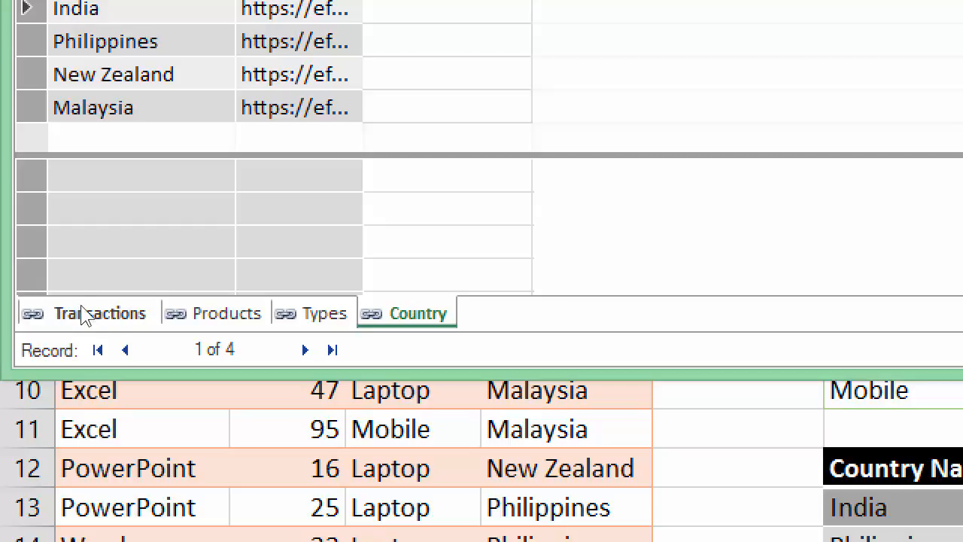
mouse_move(57, 316)
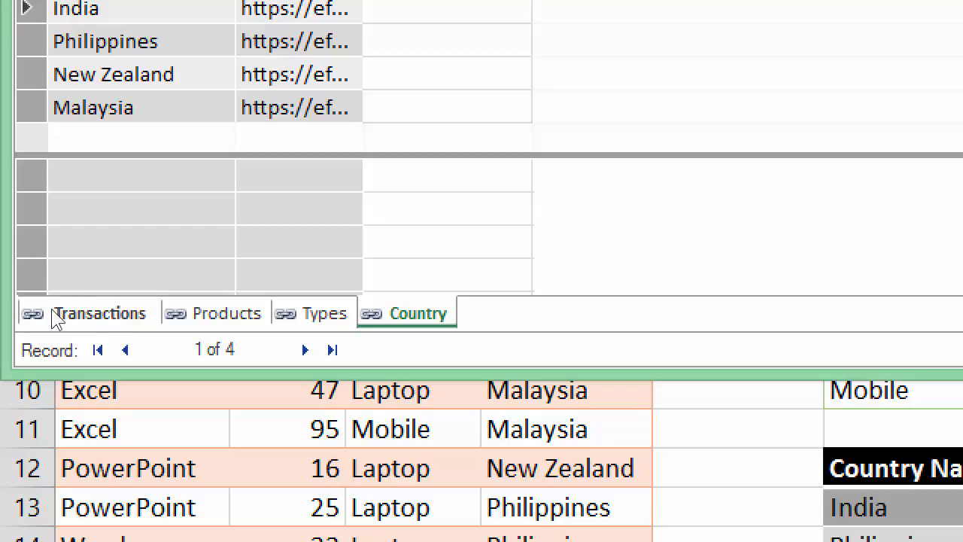
left_click(100, 312)
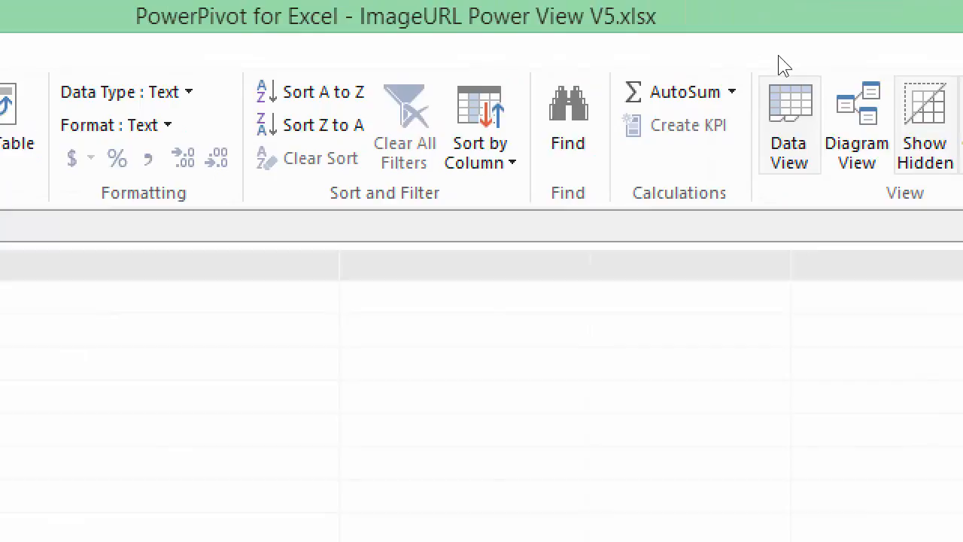
Switch the model to Diagram View and arrange the Transactions and Country tables.
left_click(857, 123)
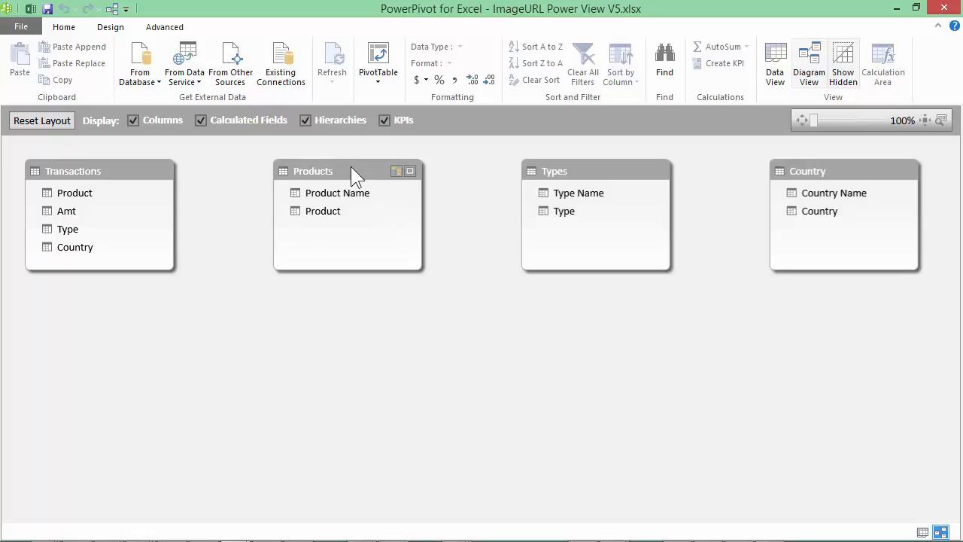
left_click_drag(99, 171, 271, 310)
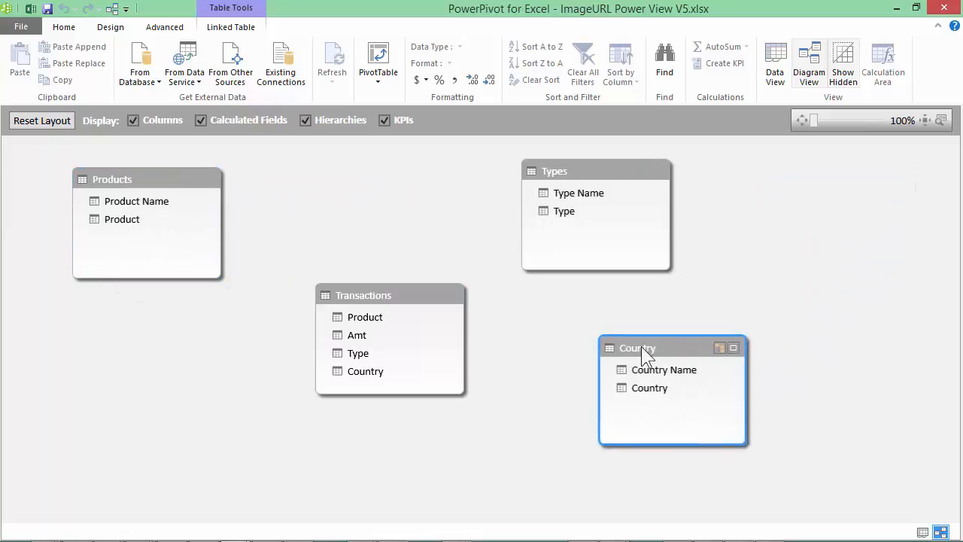
left_click_drag(638, 348, 591, 379)
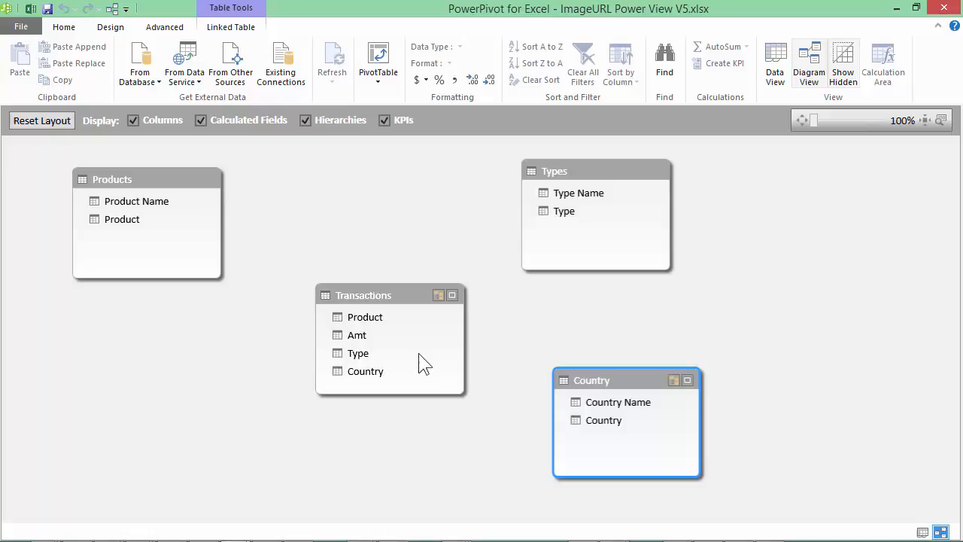
mouse_move(385, 325)
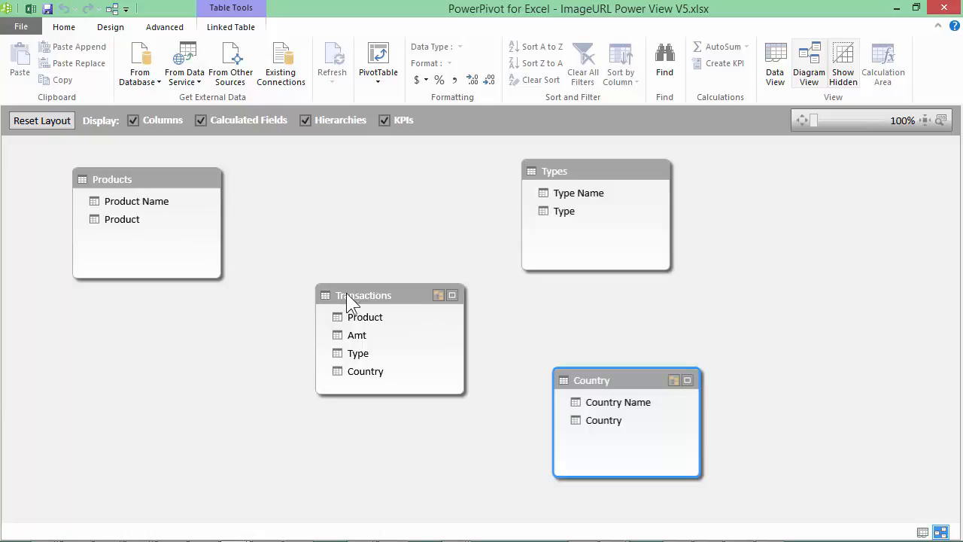
mouse_move(380, 341)
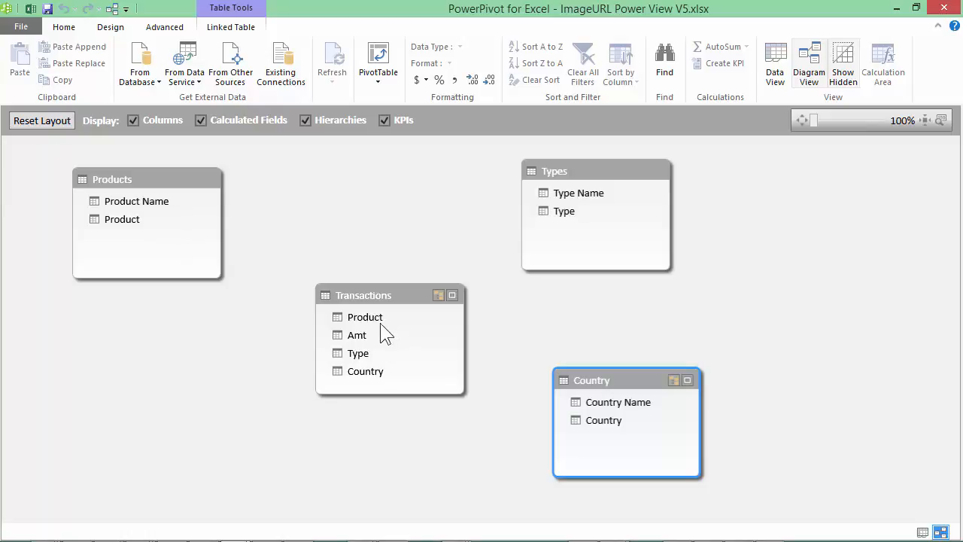
mouse_move(378, 328)
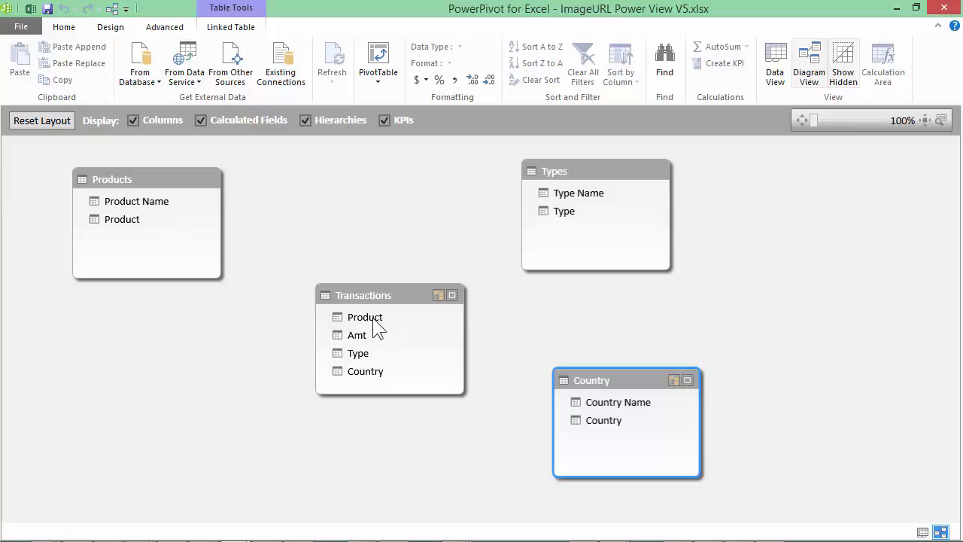
Relate Transactions' Product to Products' Product Name and its Country to the Country table.
left_click(364, 316)
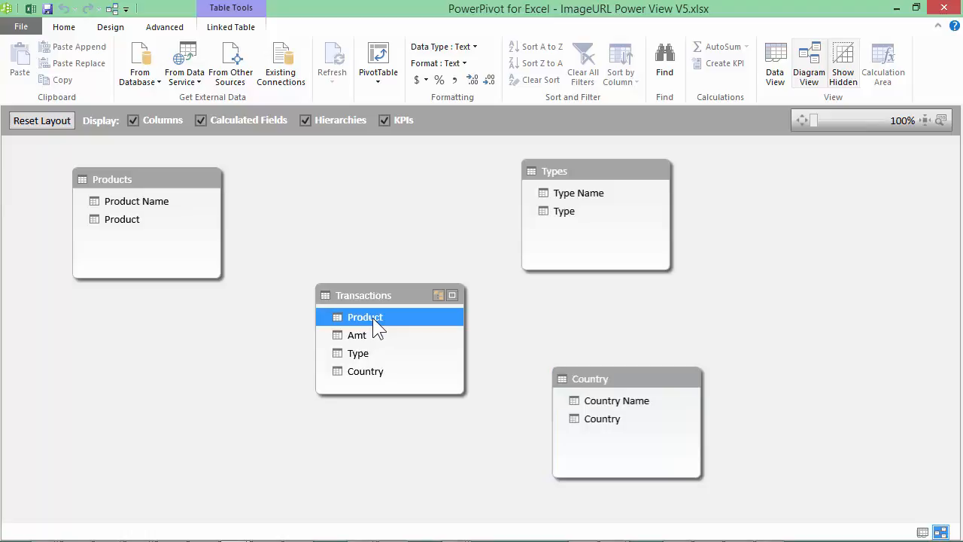
left_click_drag(364, 316, 218, 237)
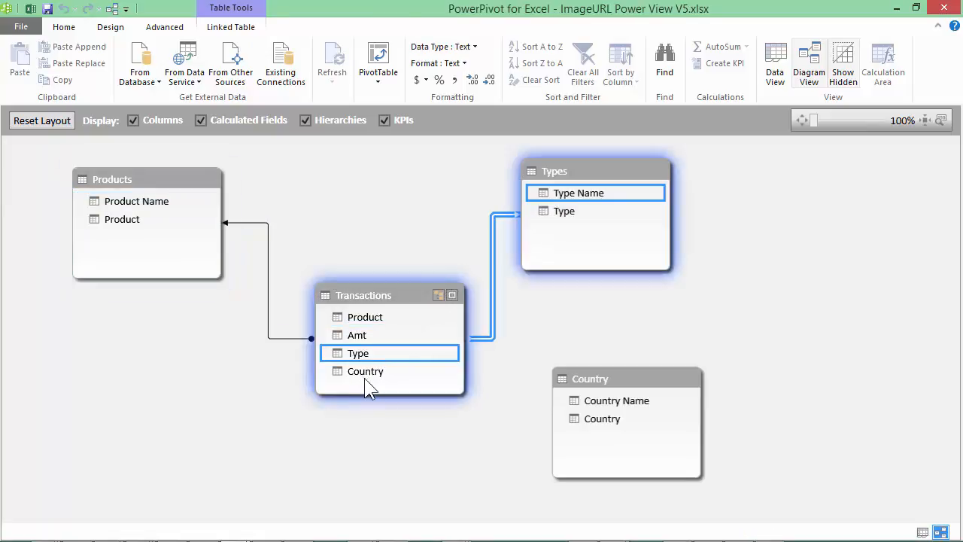
left_click_drag(365, 370, 616, 401)
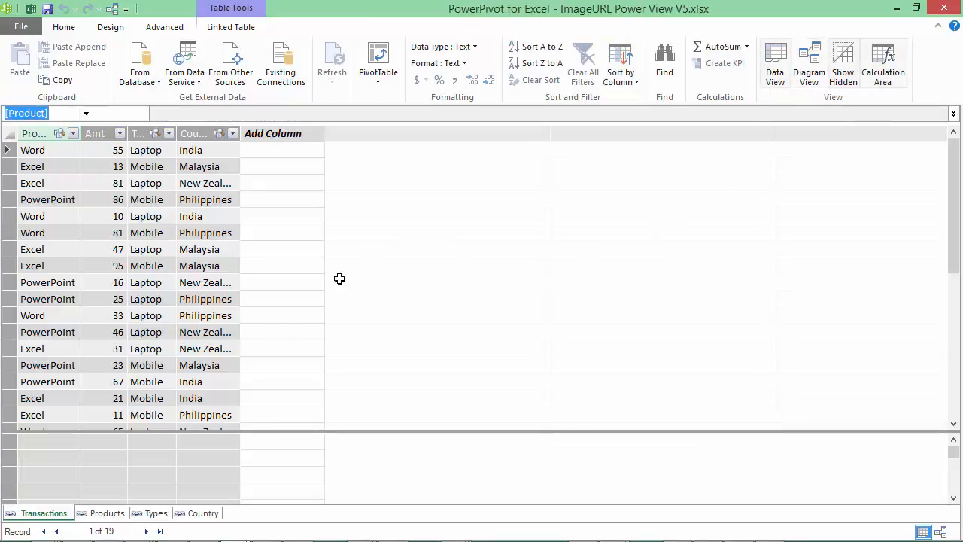
Select the Products table's logo URL column and show its Advanced reporting properties.
left_click(107, 512)
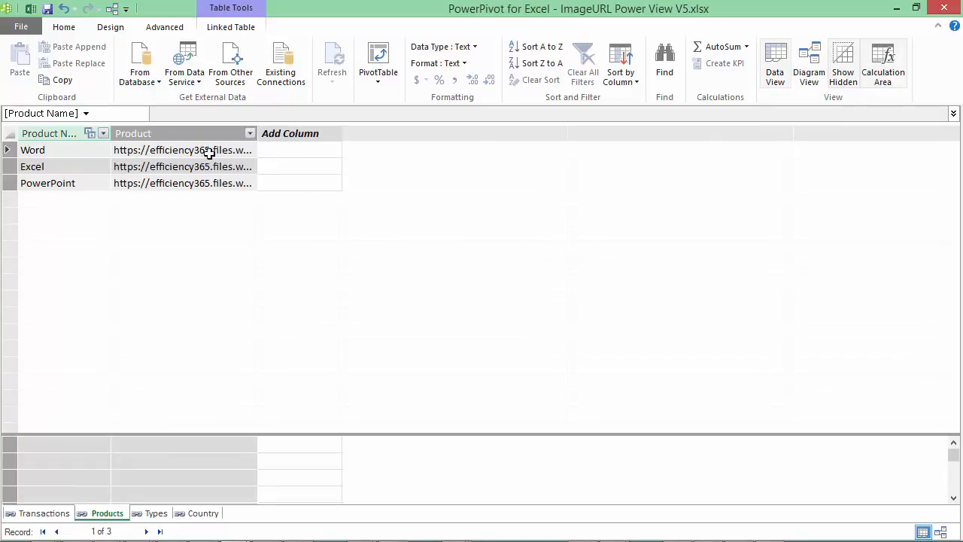
left_click(133, 133)
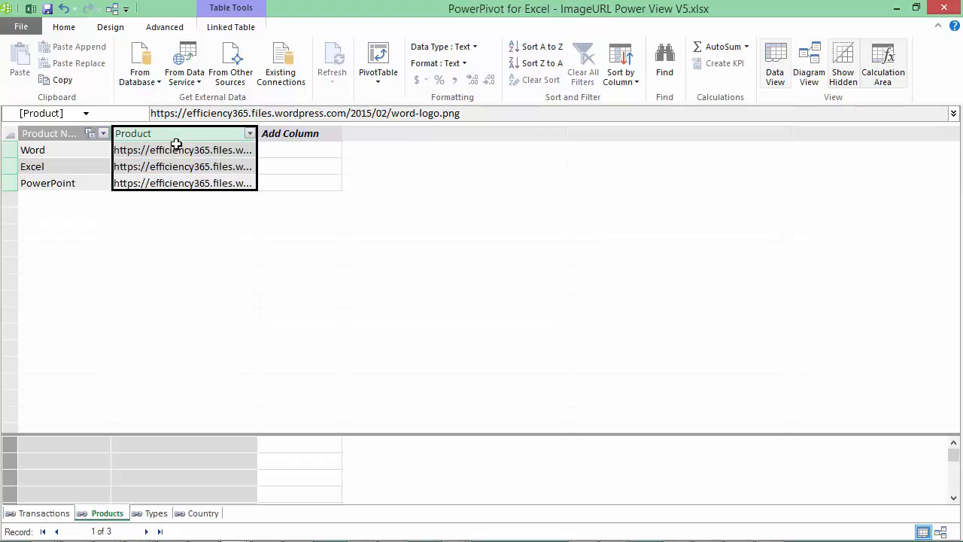
mouse_move(177, 143)
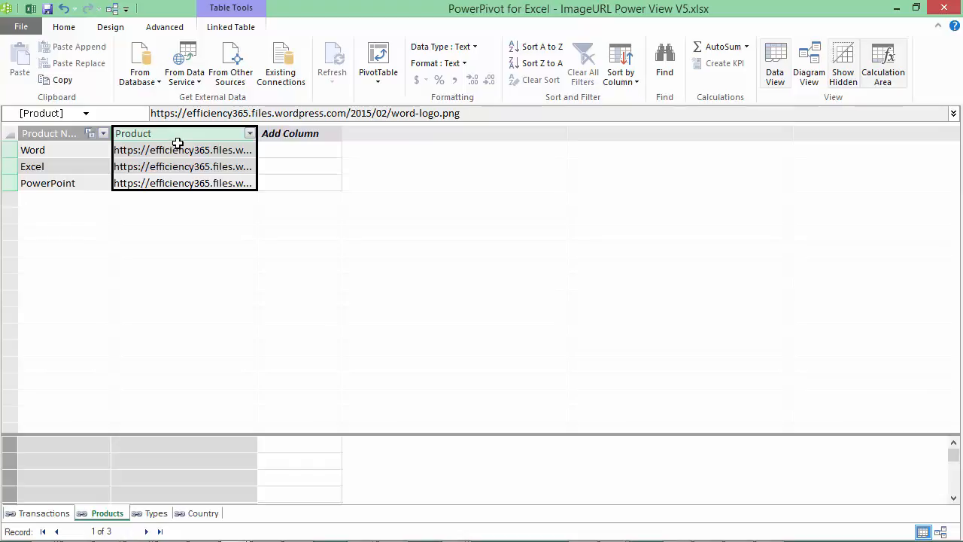
left_click(164, 27)
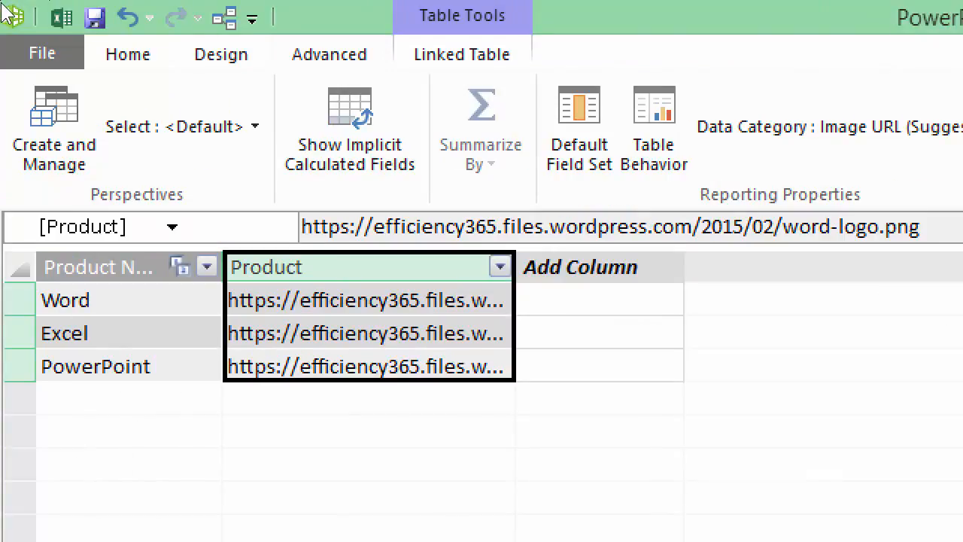
left_click(42, 52)
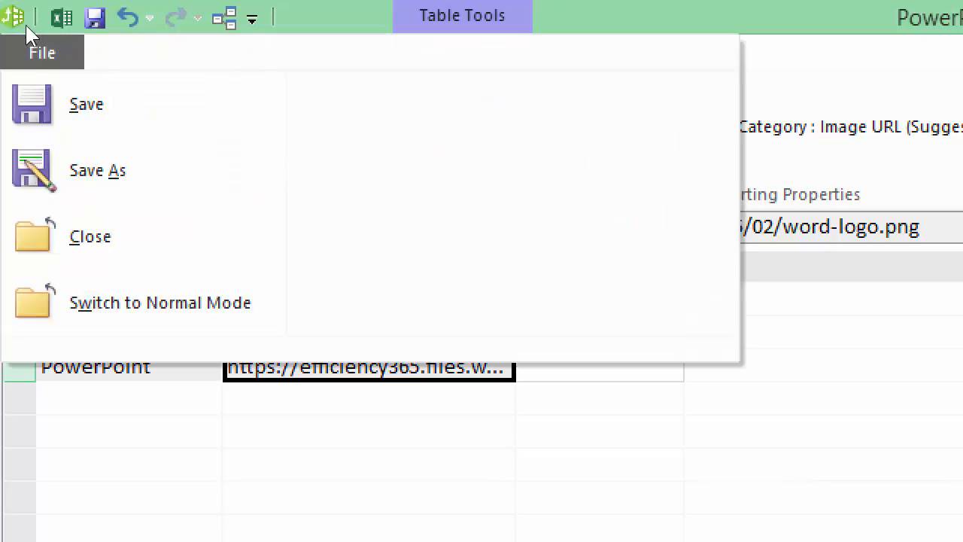
Set the logo URL column's Data Category to Image URL.
left_click(15, 16)
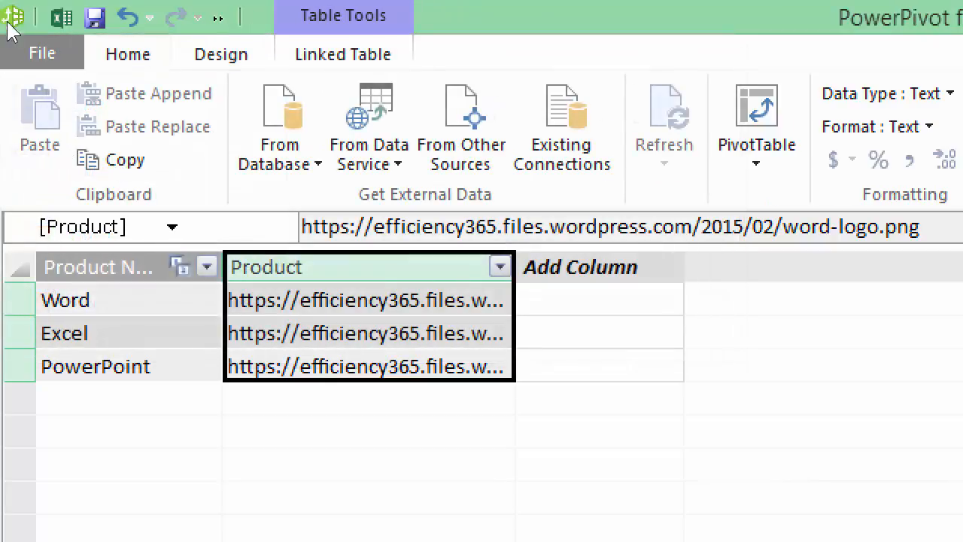
left_click(42, 51)
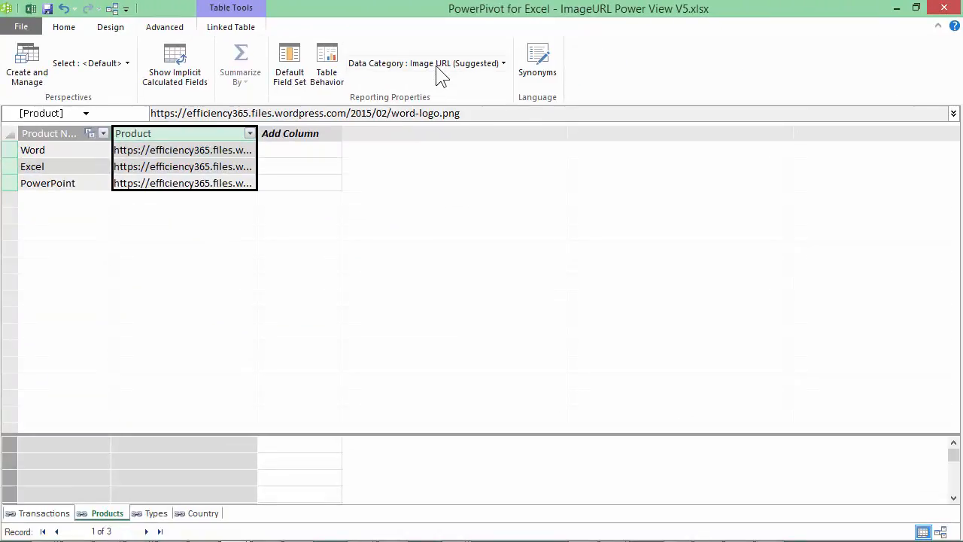
mouse_move(457, 72)
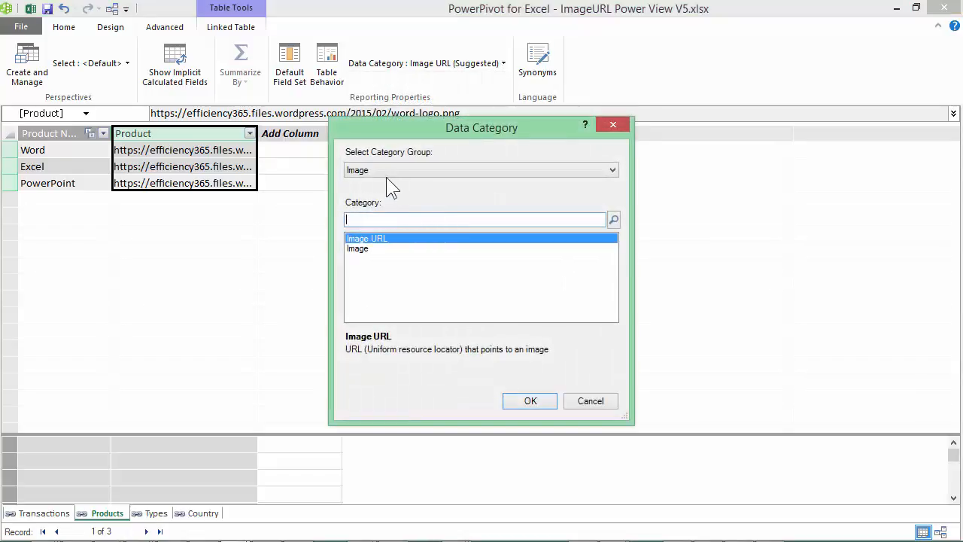
mouse_move(376, 241)
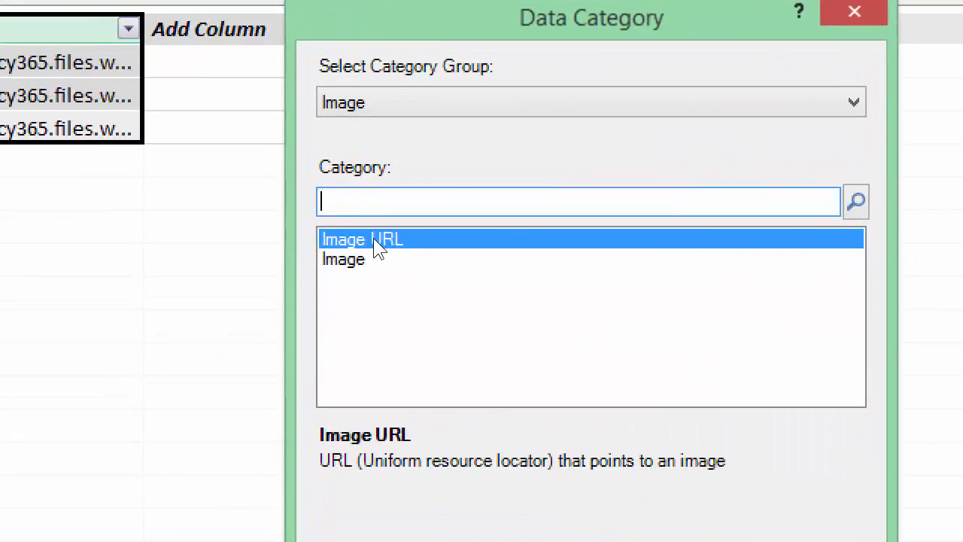
left_click(343, 258)
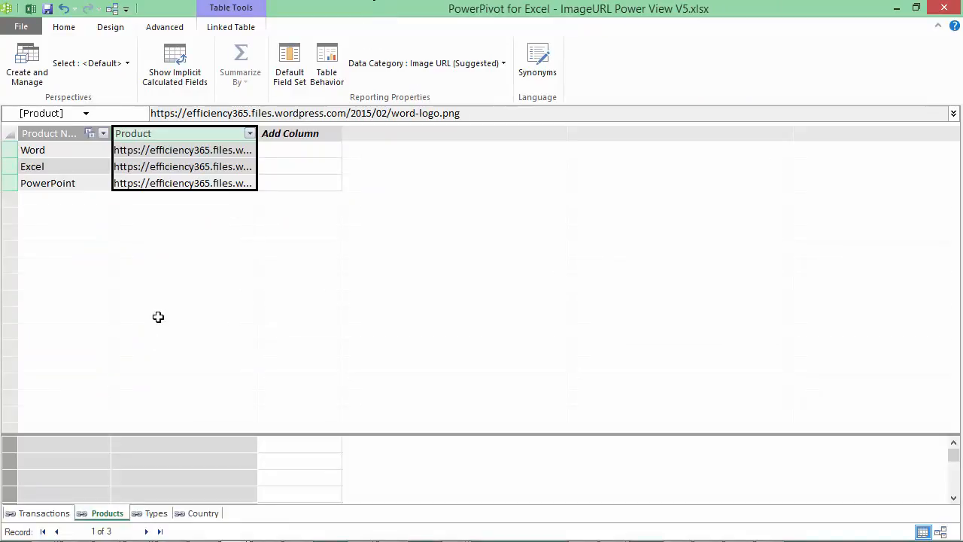
View the Types table and select its column of type icon URLs.
left_click(157, 512)
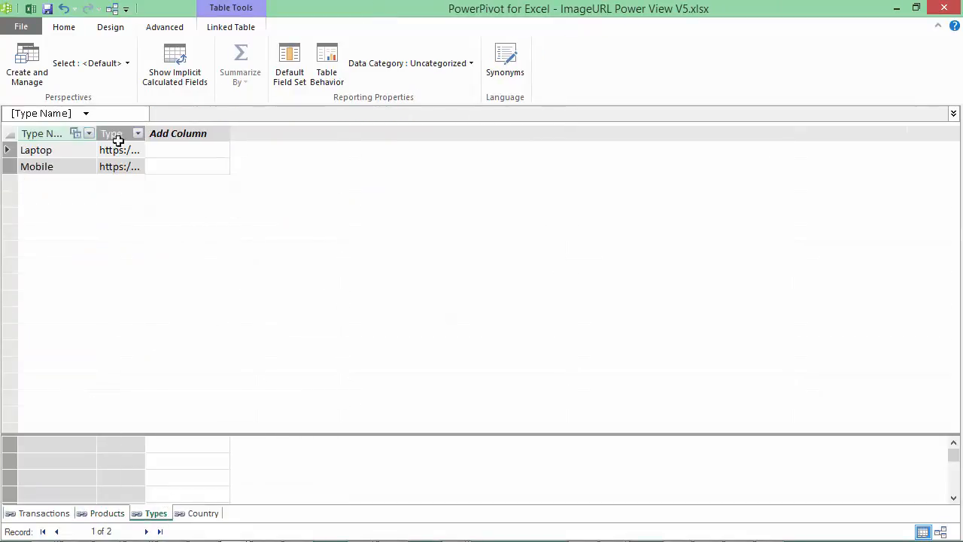
left_click(203, 512)
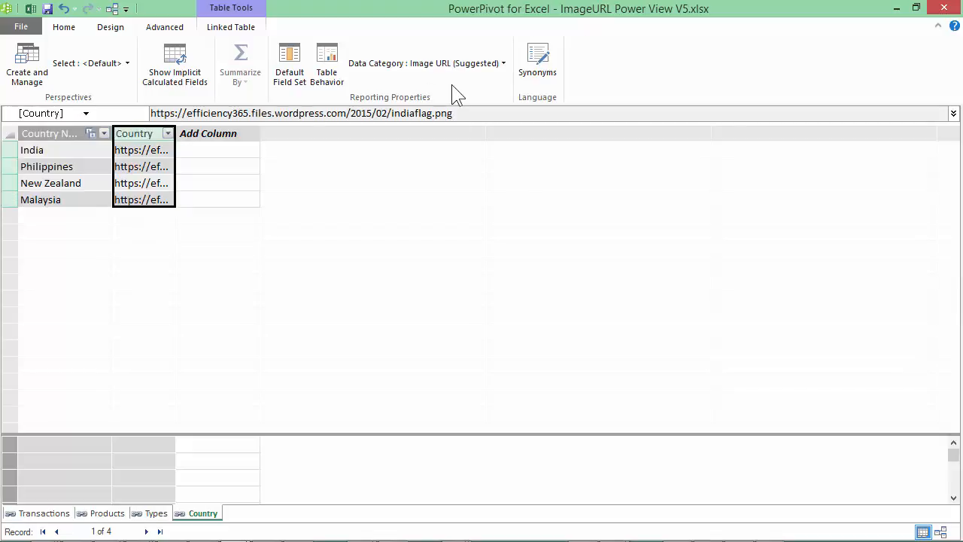
mouse_move(826, 25)
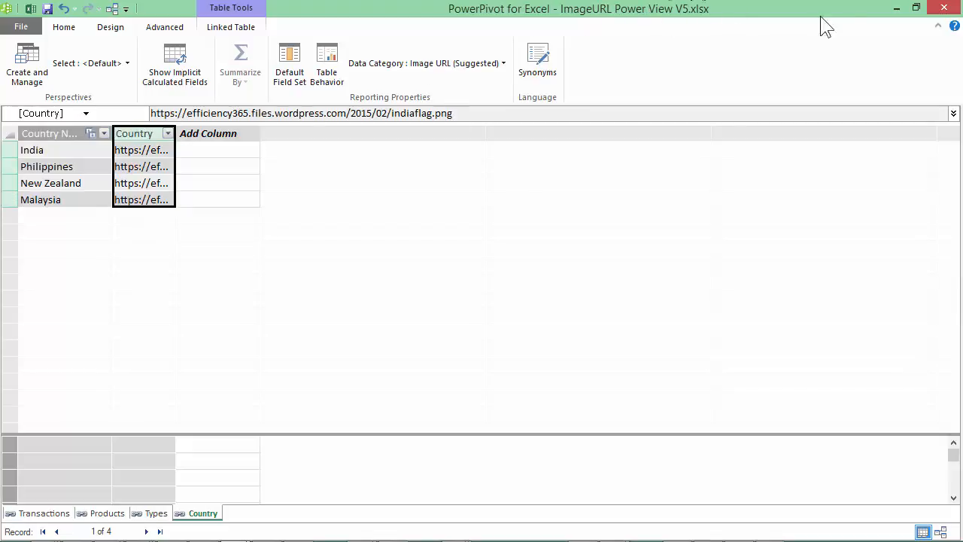
mouse_move(897, 9)
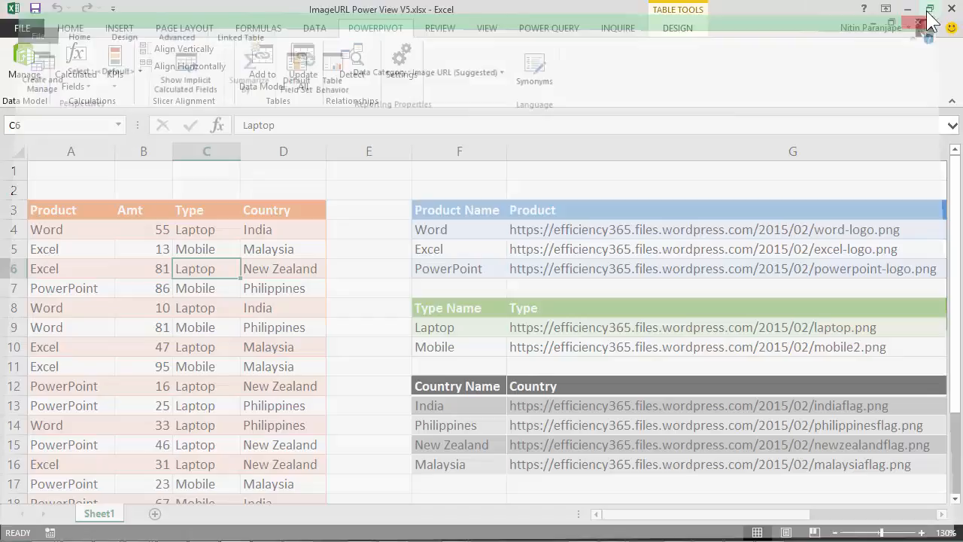
Insert a new Power View report from a cell in the sales data.
left_click(283, 268)
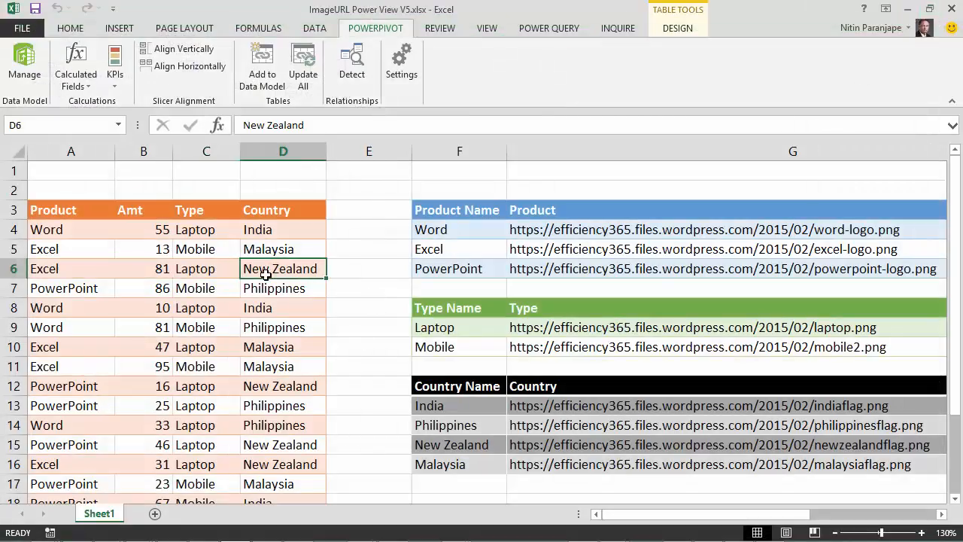
left_click(119, 27)
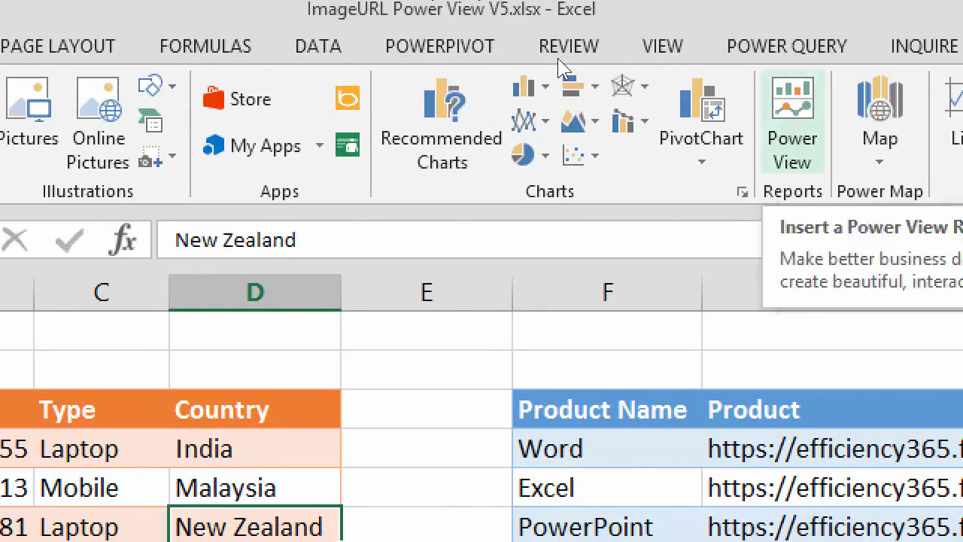
left_click(792, 121)
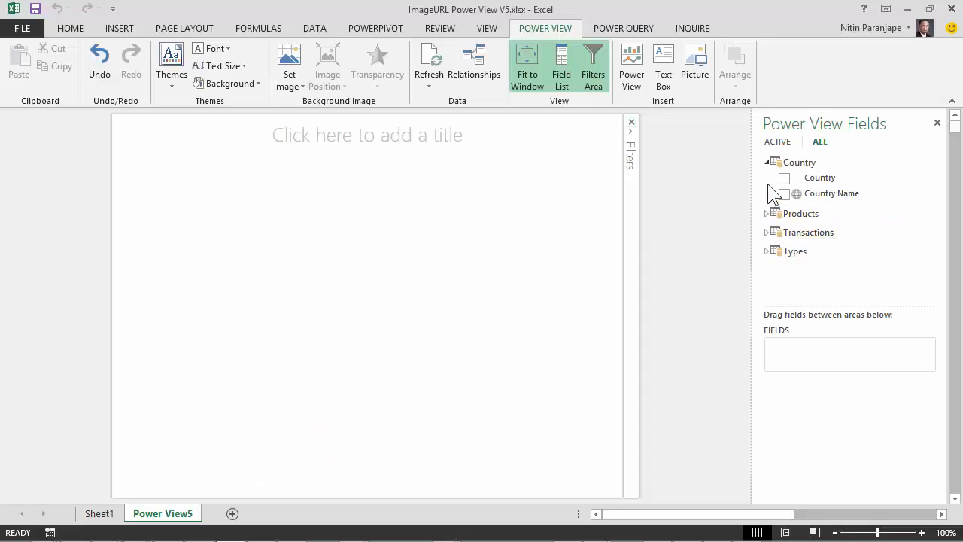
Expand the Country table's fields and add the Country flag field to the report.
left_click(766, 163)
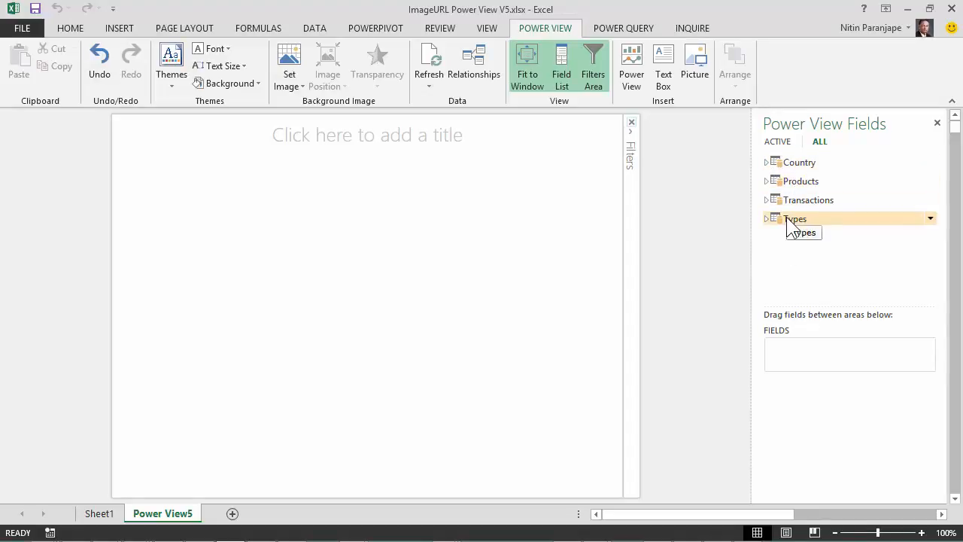
left_click(767, 162)
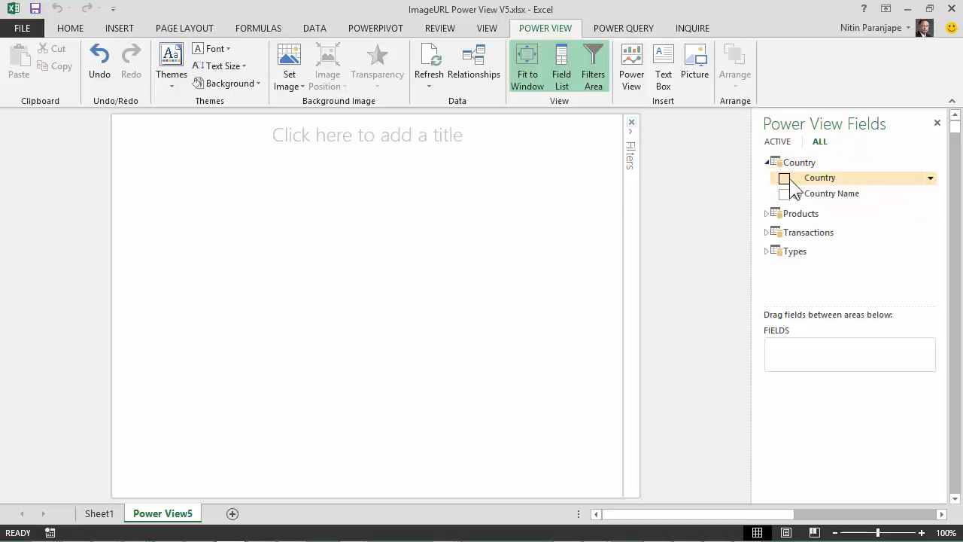
left_click(786, 177)
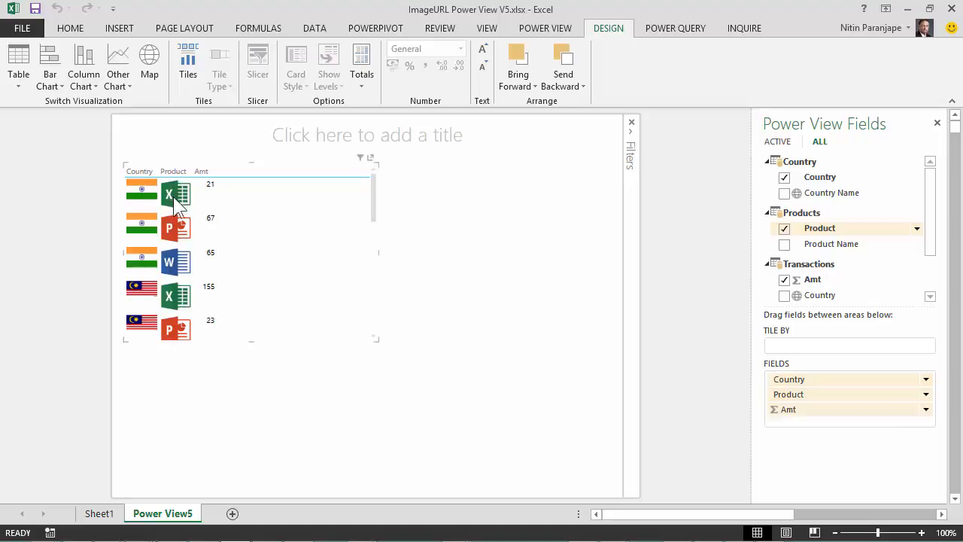
mouse_move(148, 217)
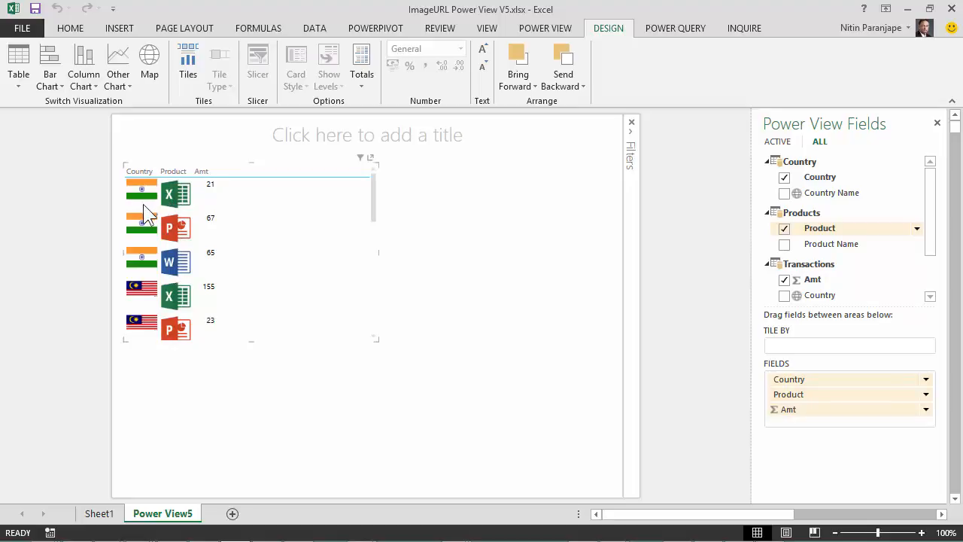
mouse_move(179, 293)
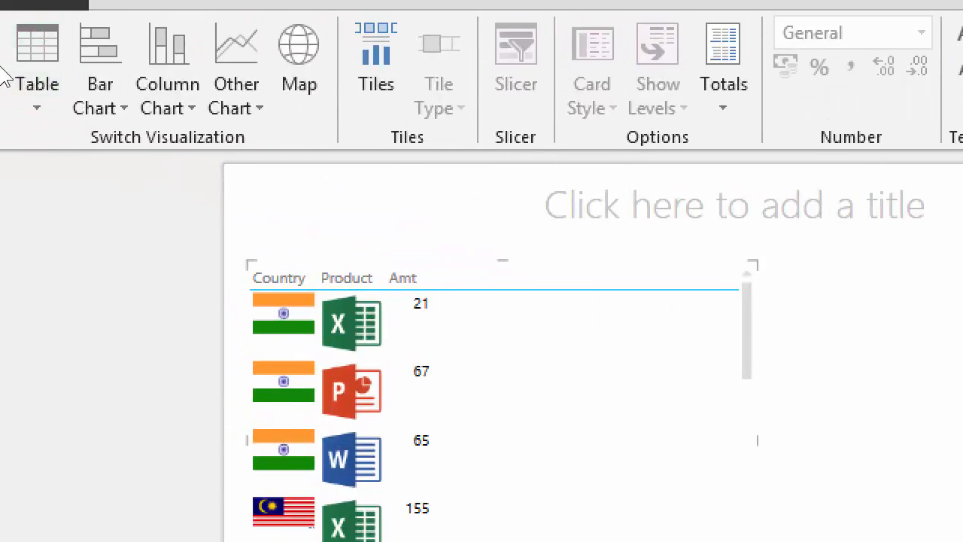
Convert the table to a matrix and move Product from ROWS to COLUMNS.
left_click(36, 73)
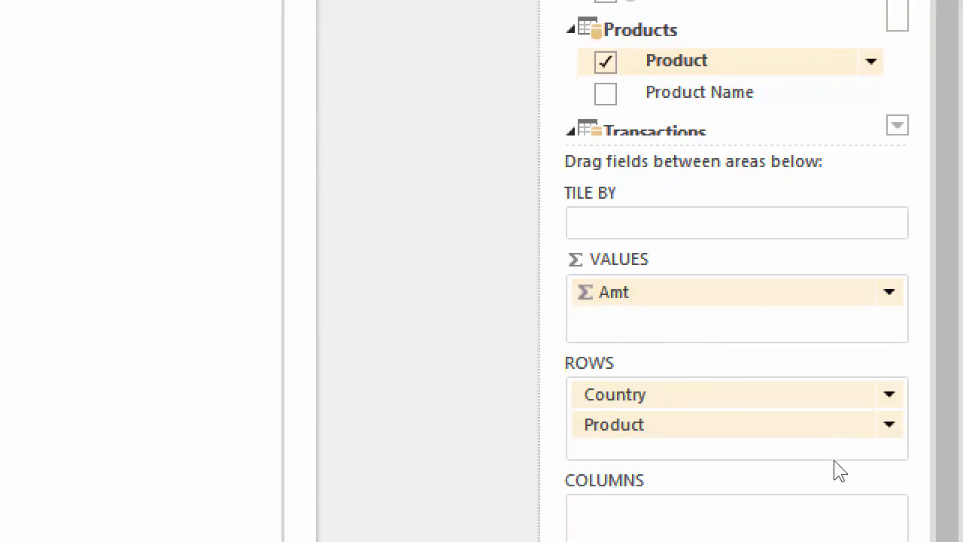
scroll("down", 3)
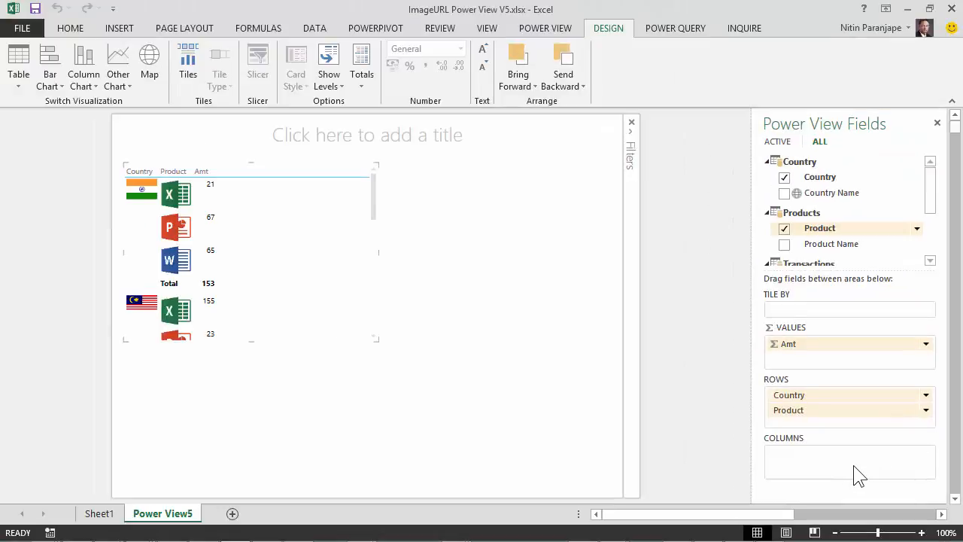
left_click(789, 410)
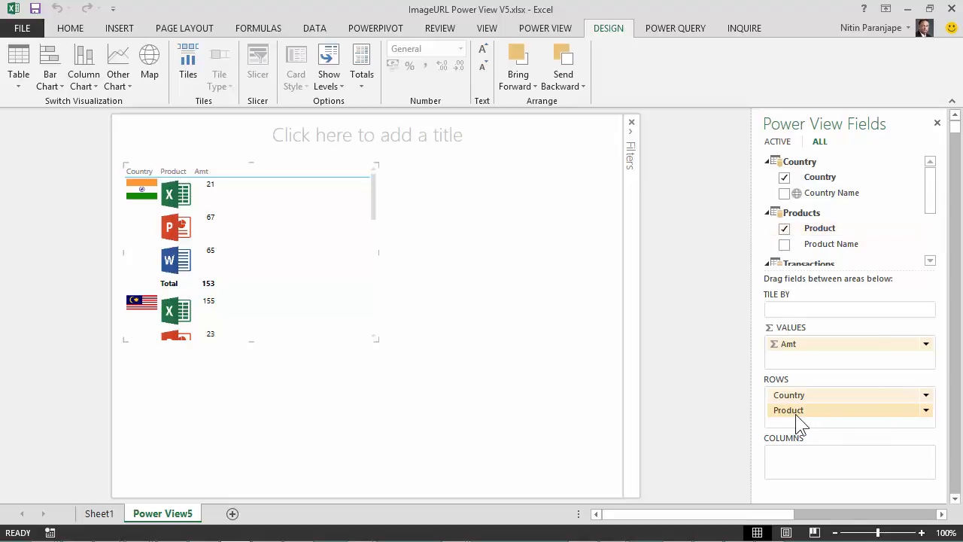
left_click_drag(789, 409, 817, 455)
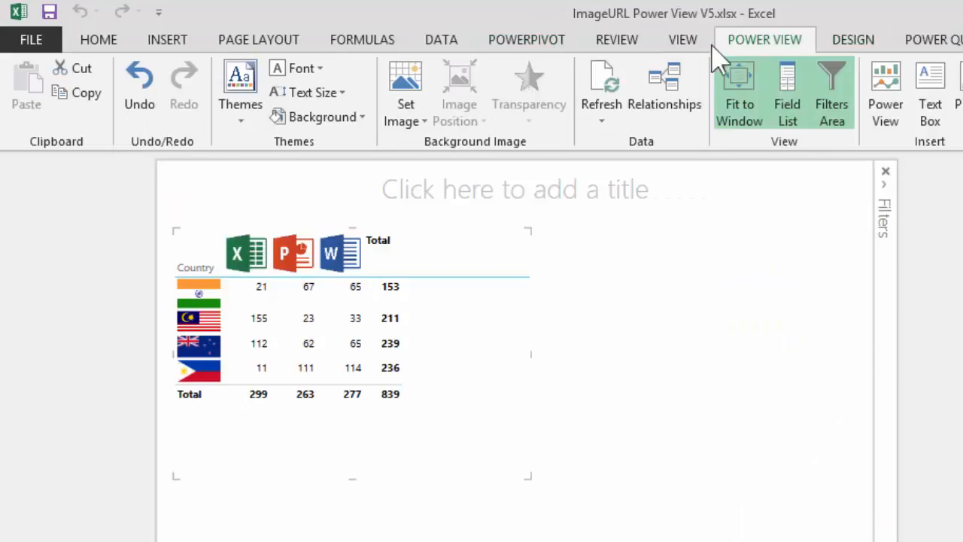
Set the Power View report text size to 150%.
left_click(315, 92)
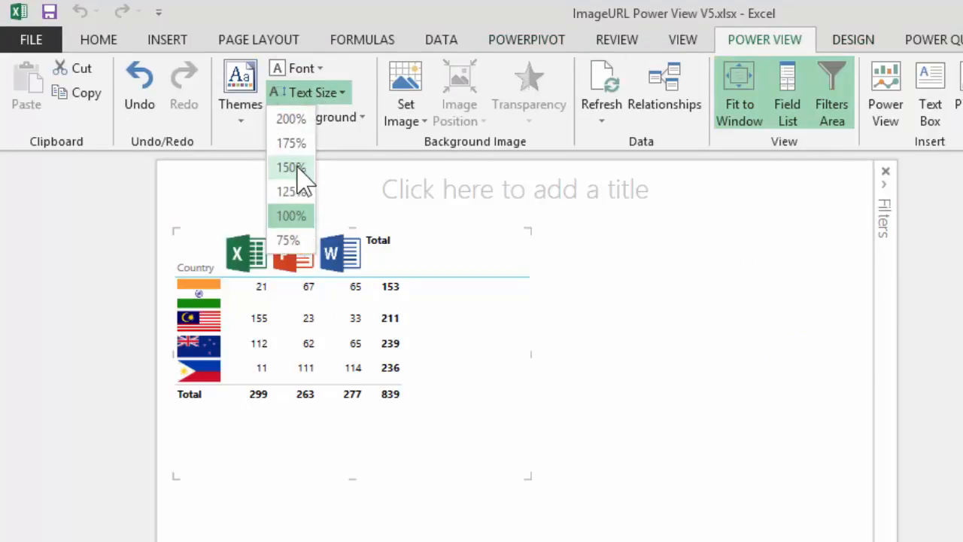
left_click(290, 165)
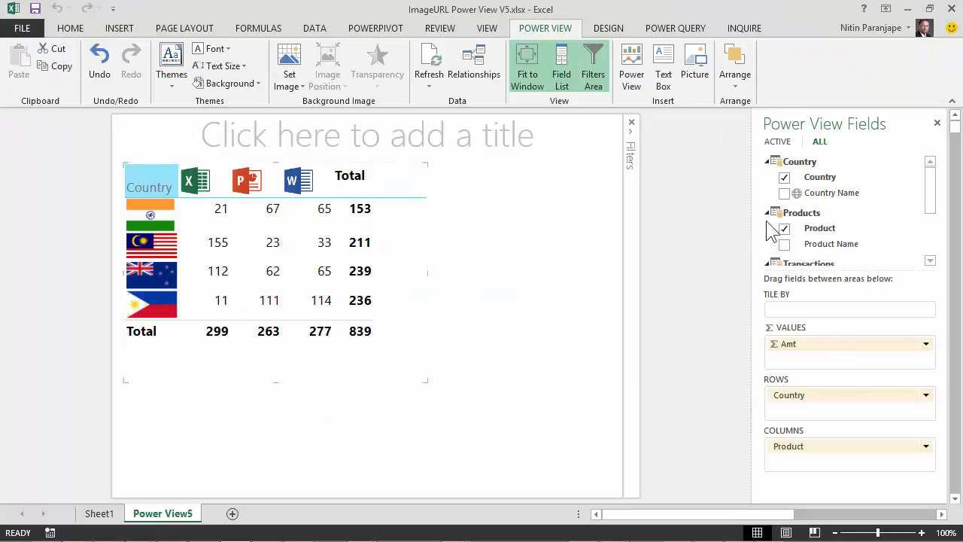
Add the Type field to COLUMNS beneath Product so each logo column splits by type icon.
left_click(766, 214)
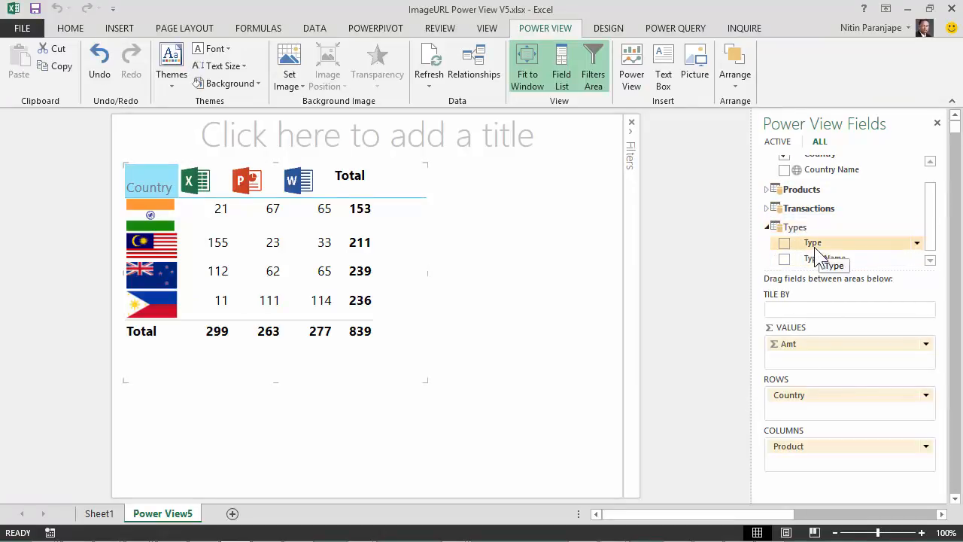
left_click_drag(813, 242, 840, 471)
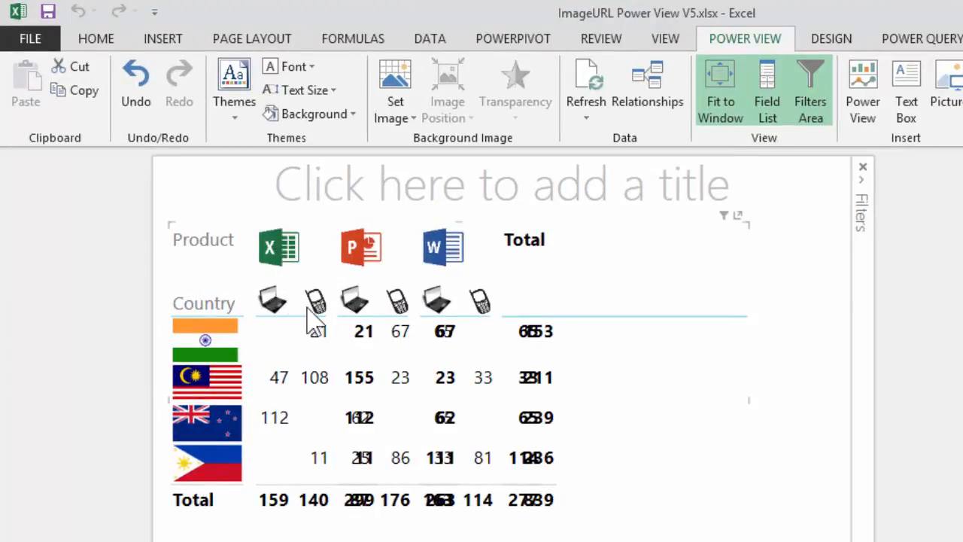
mouse_move(474, 271)
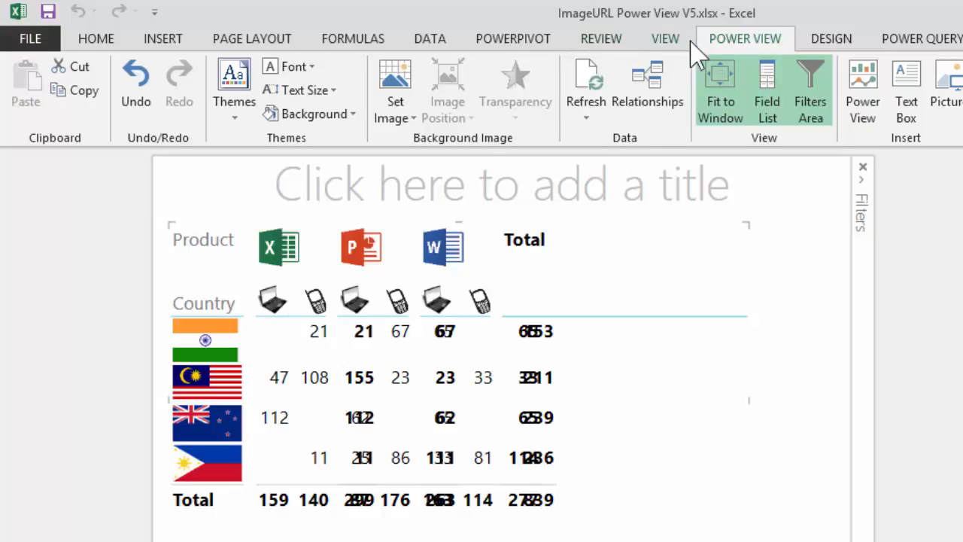
Set matrix Totals to Rows, removing the total columns.
left_click(831, 39)
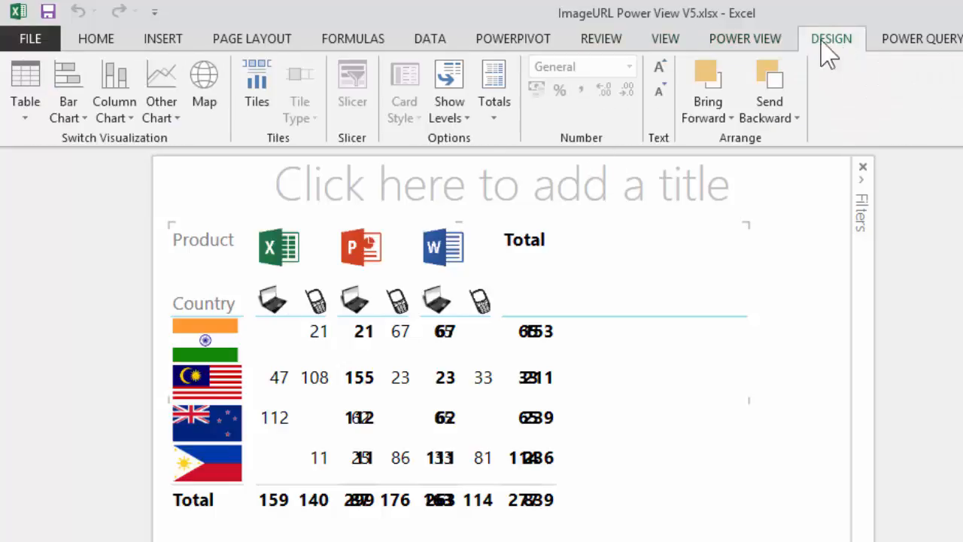
left_click(493, 90)
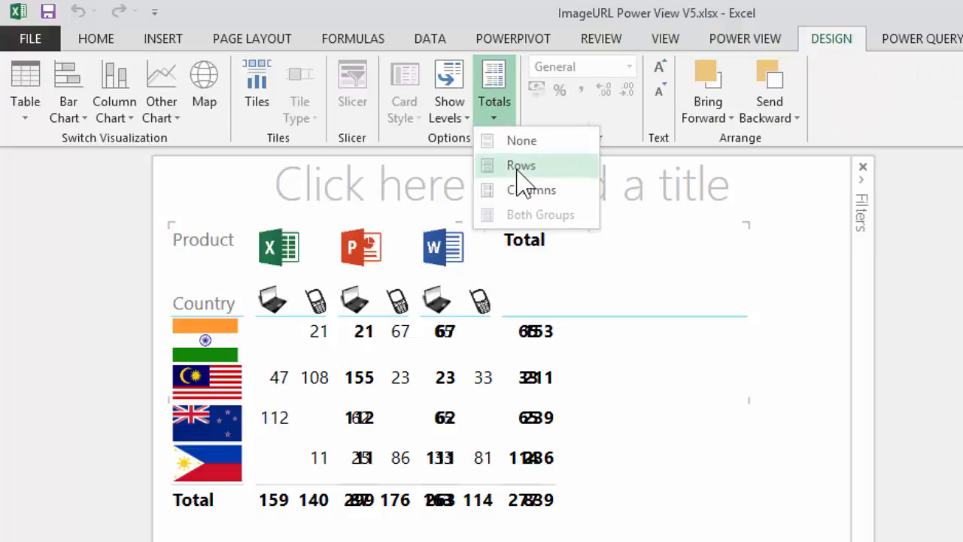
left_click(521, 164)
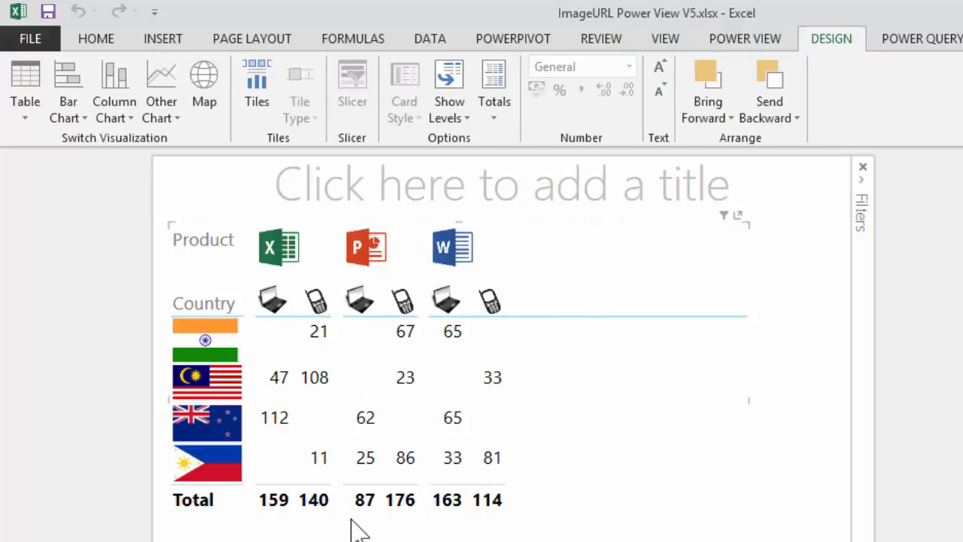
mouse_move(207, 414)
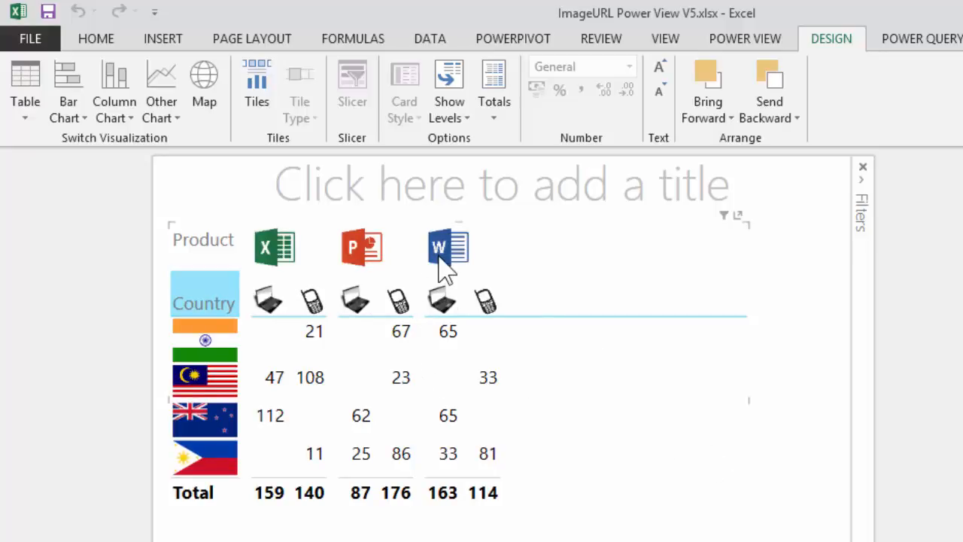
mouse_move(271, 324)
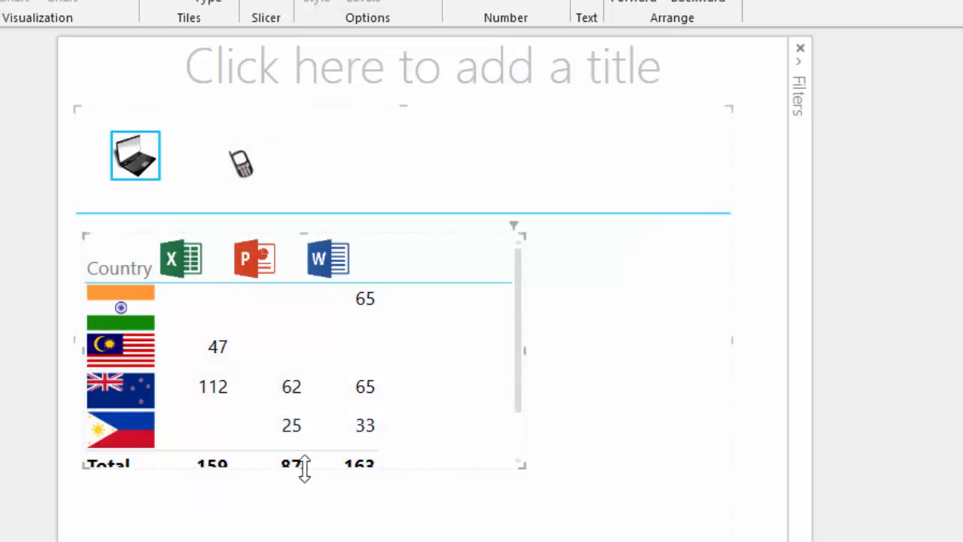
Filter the tiled matrix by the mobile tile, then by the laptop tile.
left_click(235, 154)
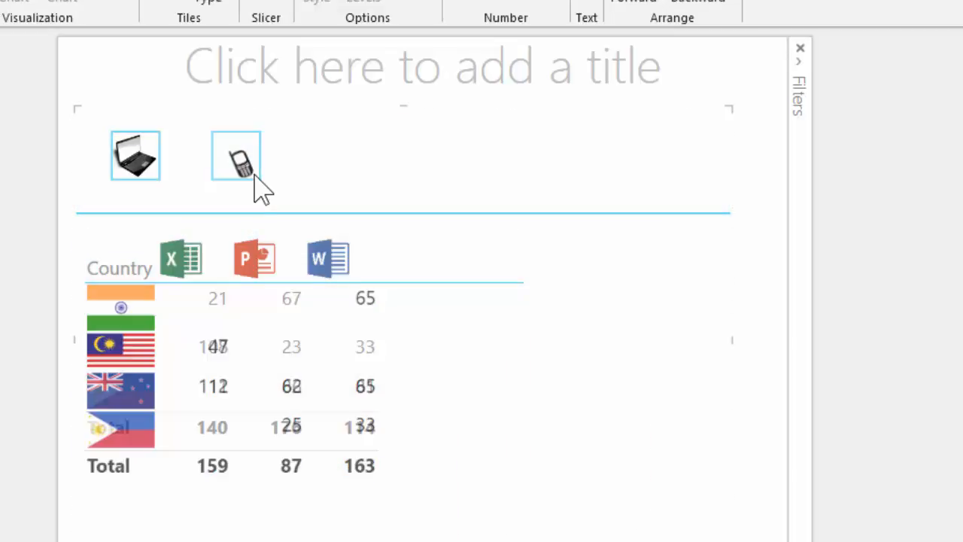
left_click(136, 154)
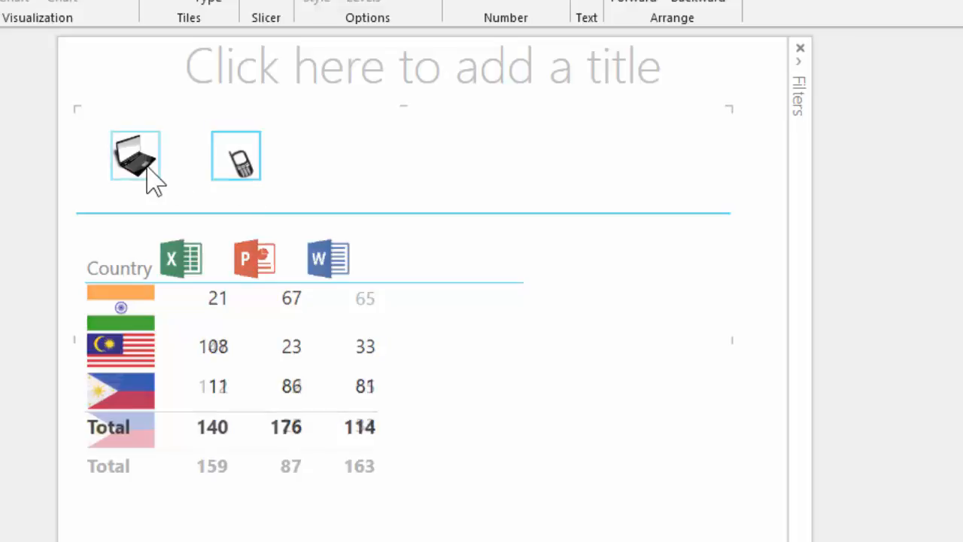